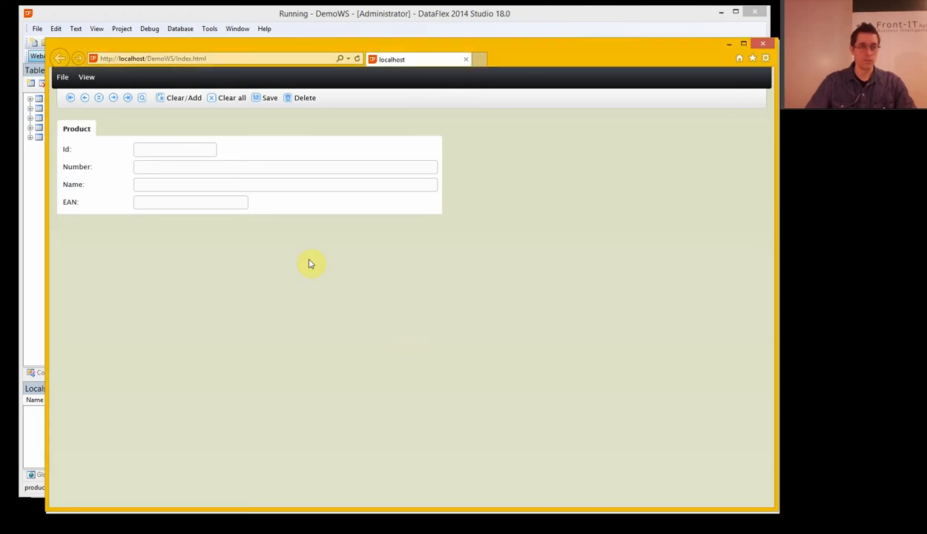
pyautogui.moveTo(202, 178)
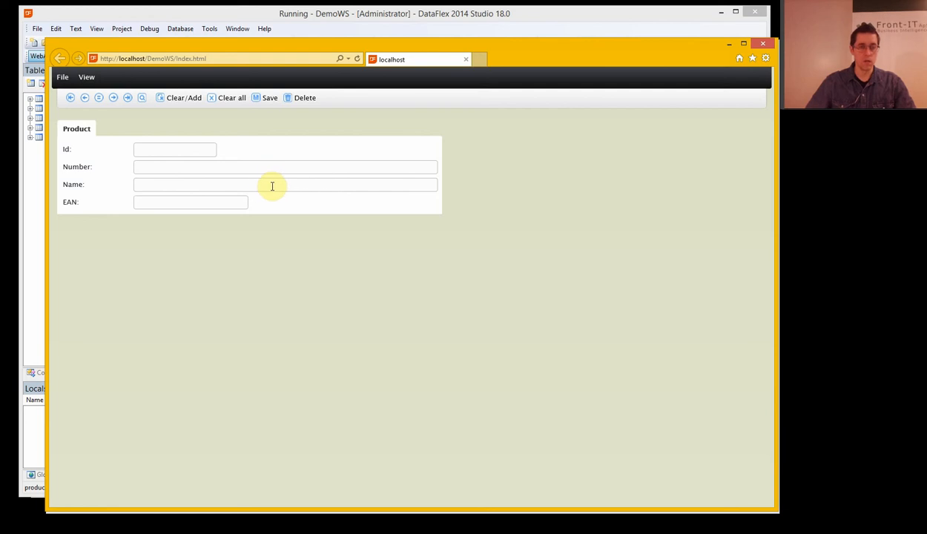
pyautogui.moveTo(261, 171)
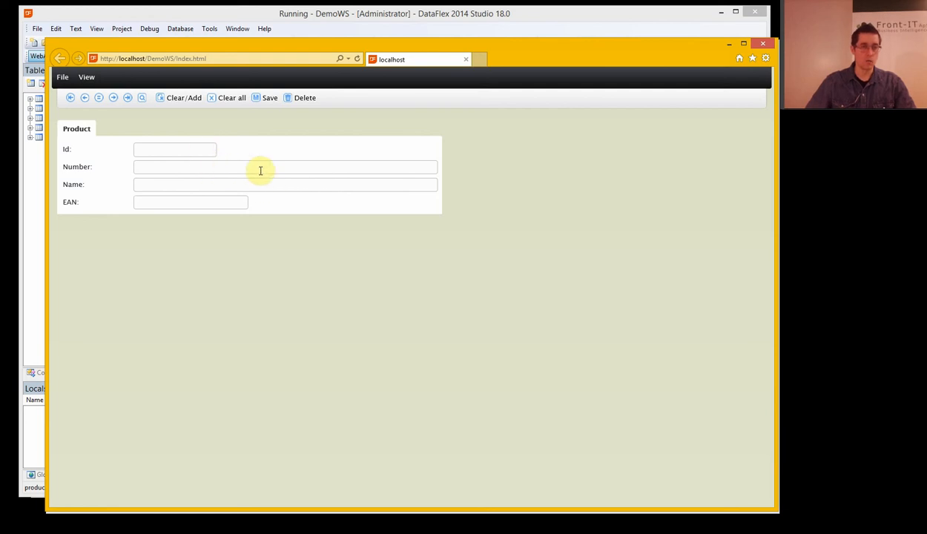
pyautogui.moveTo(213, 164)
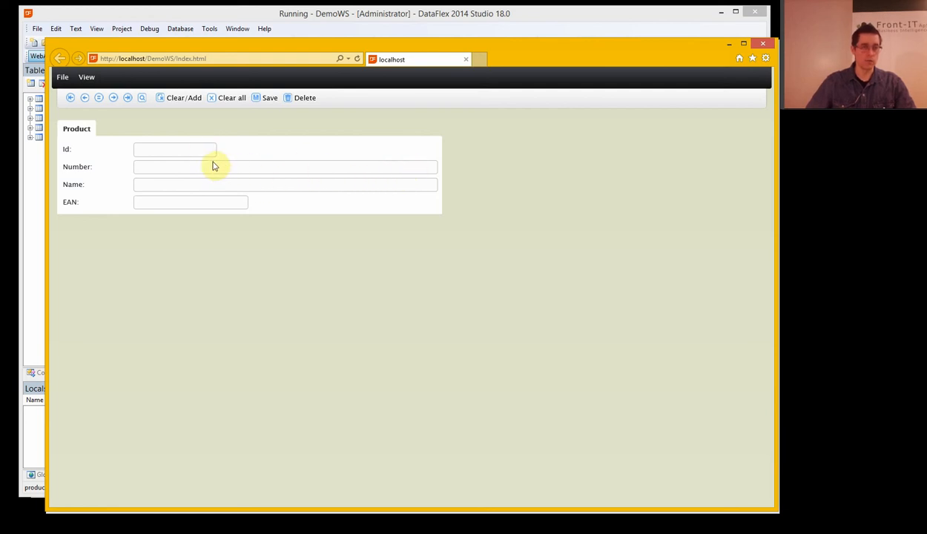
# Inspect the product table's id column, open cproductDataDictionary and dismiss the empty auto-increment picker.
pyautogui.click(175, 148)
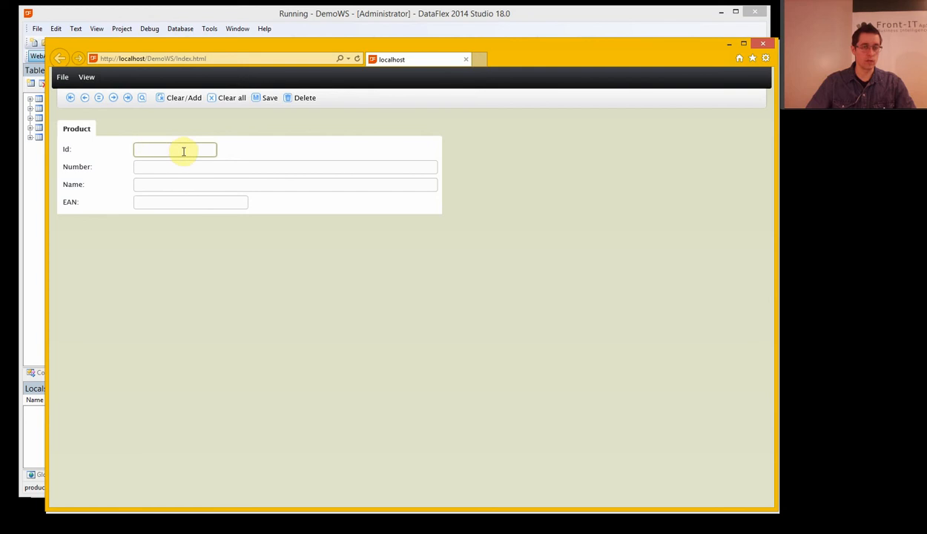
pyautogui.moveTo(130, 150)
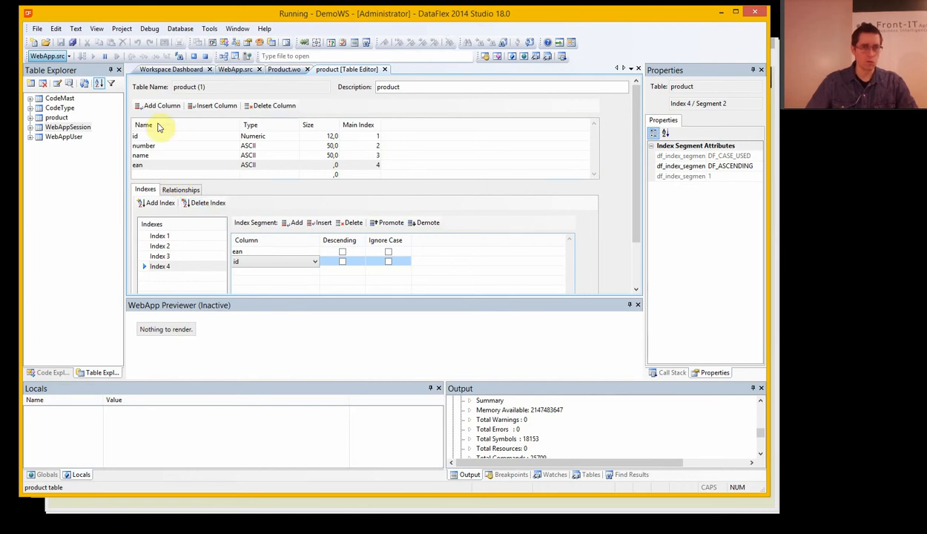
pyautogui.click(56, 118)
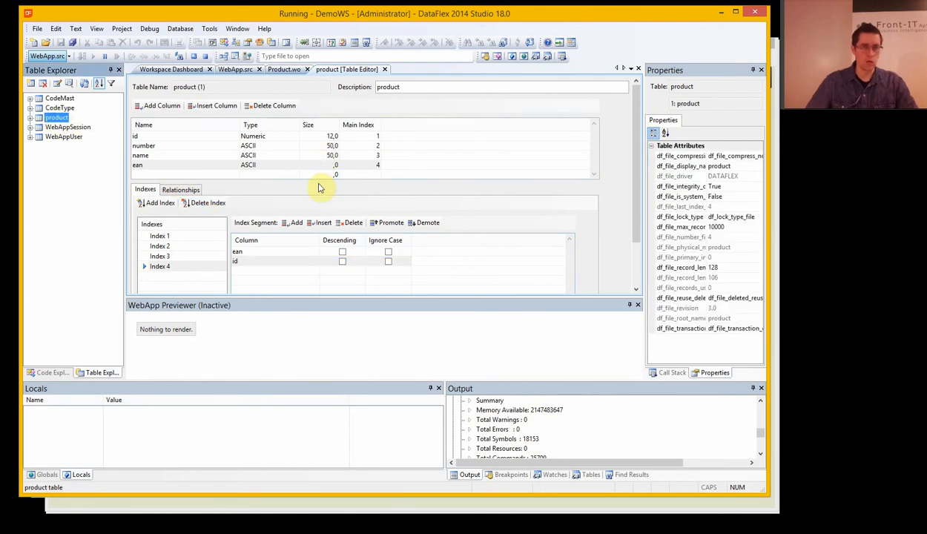
pyautogui.click(136, 136)
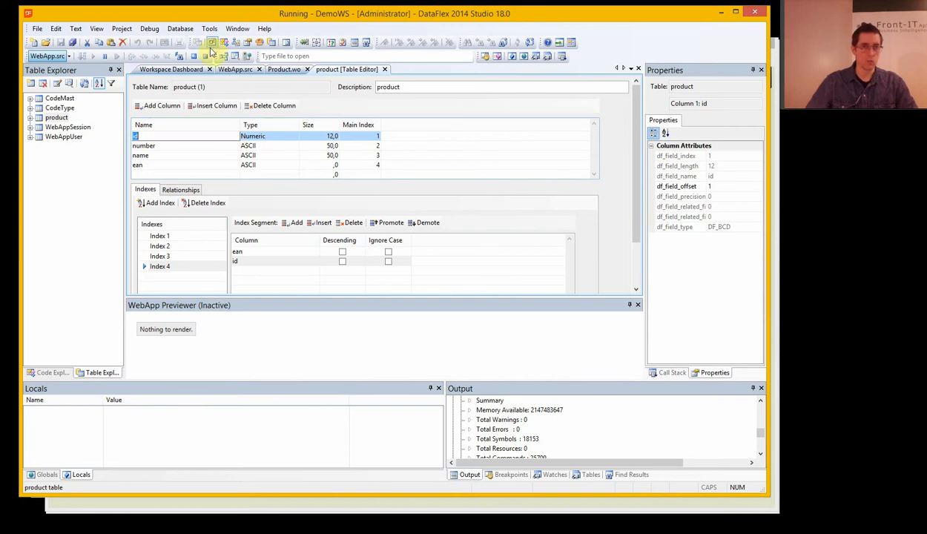
pyautogui.moveTo(309, 171)
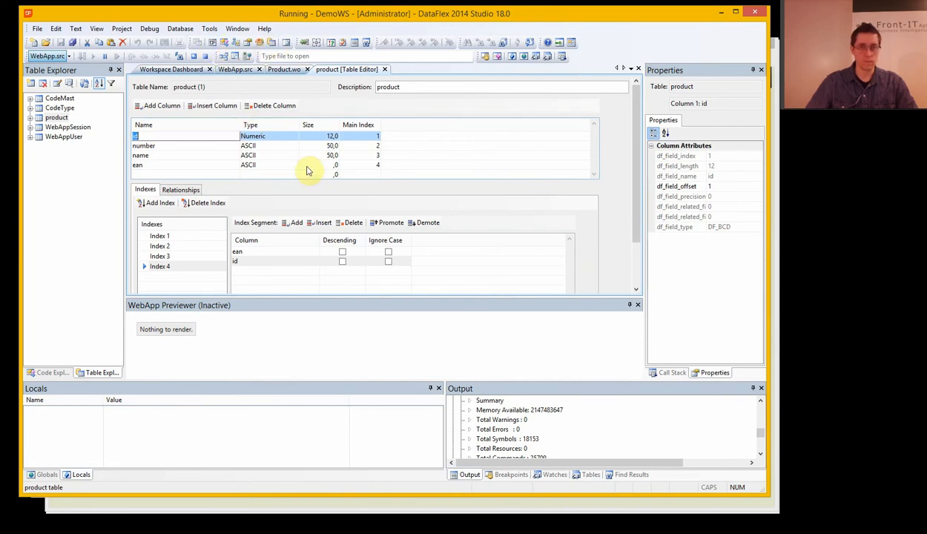
pyautogui.click(33, 117)
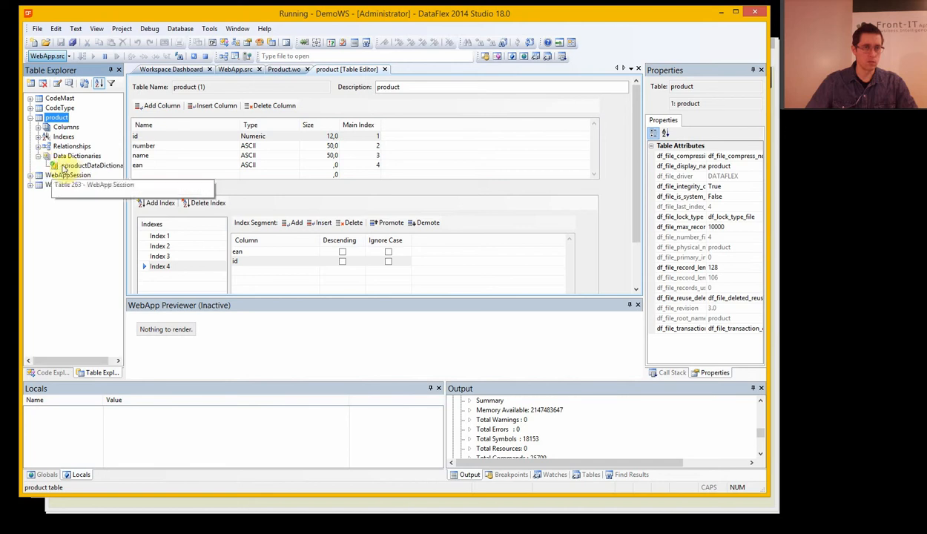
pyautogui.doubleClick(92, 165)
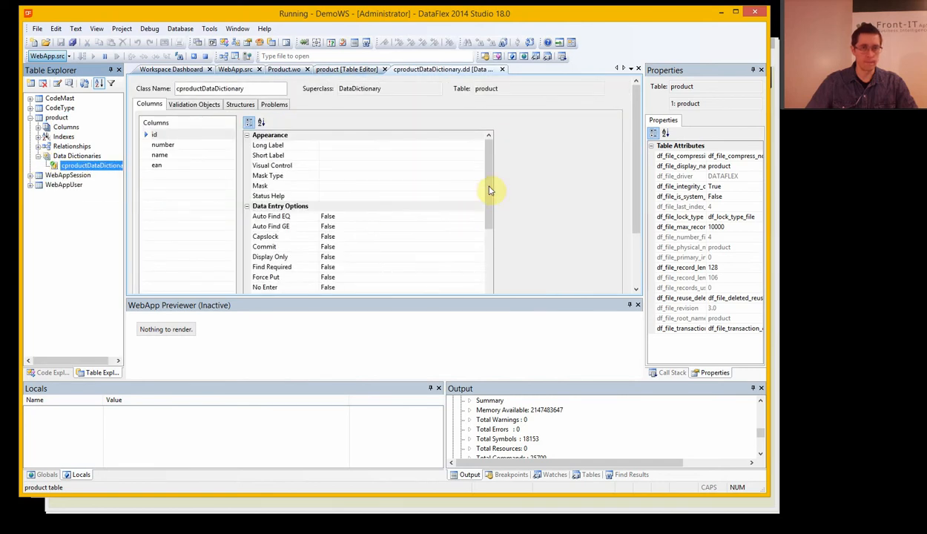
pyautogui.scroll(-3)
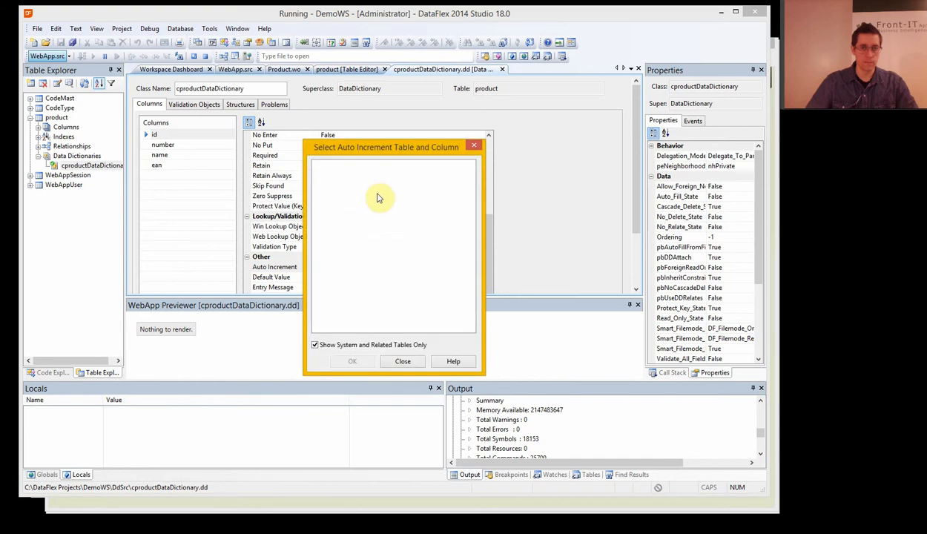
pyautogui.moveTo(344, 191)
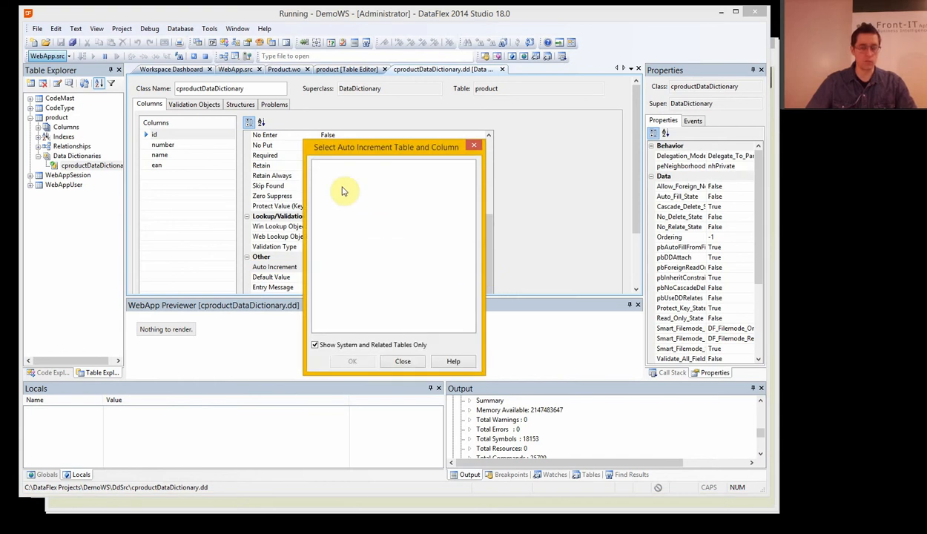
pyautogui.moveTo(388, 307)
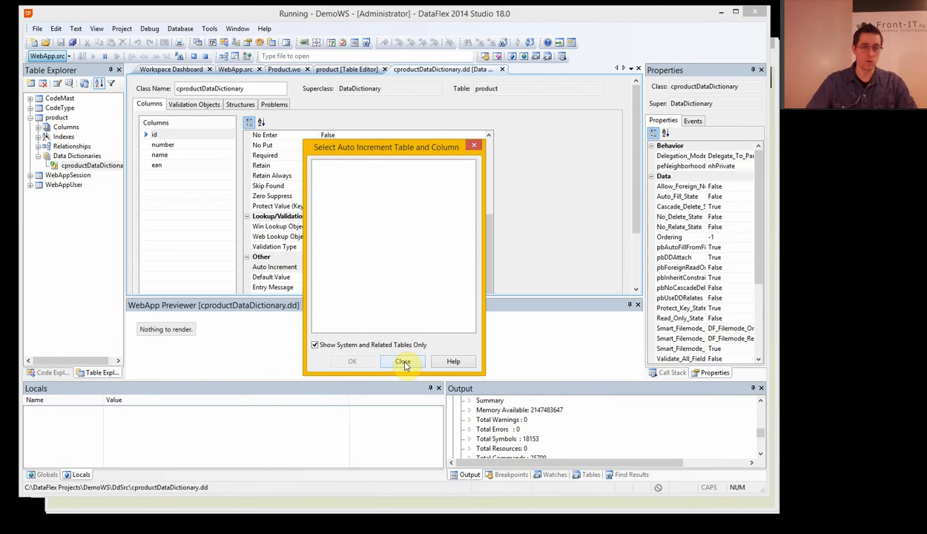
pyautogui.click(402, 362)
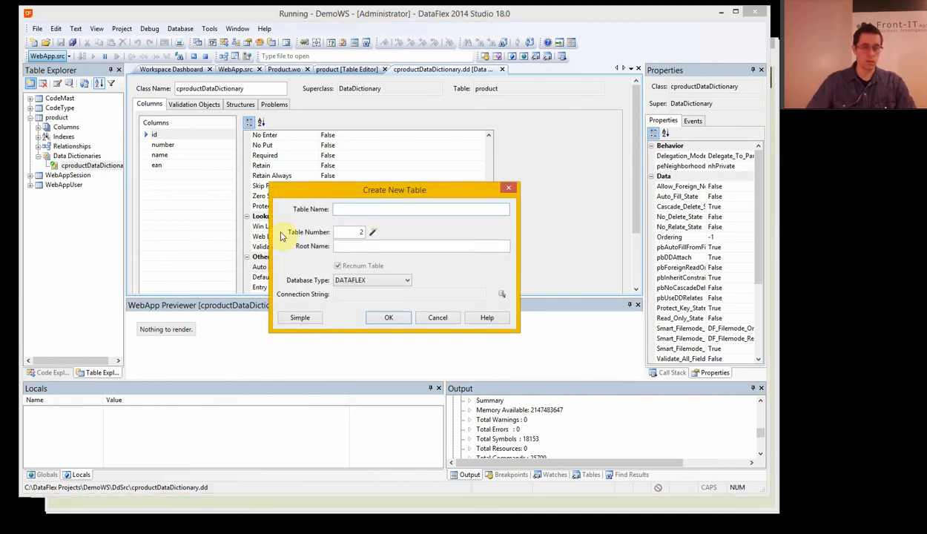
# Create a new table 'system' with a numeric product_id column of size 12.
pyautogui.write('system')
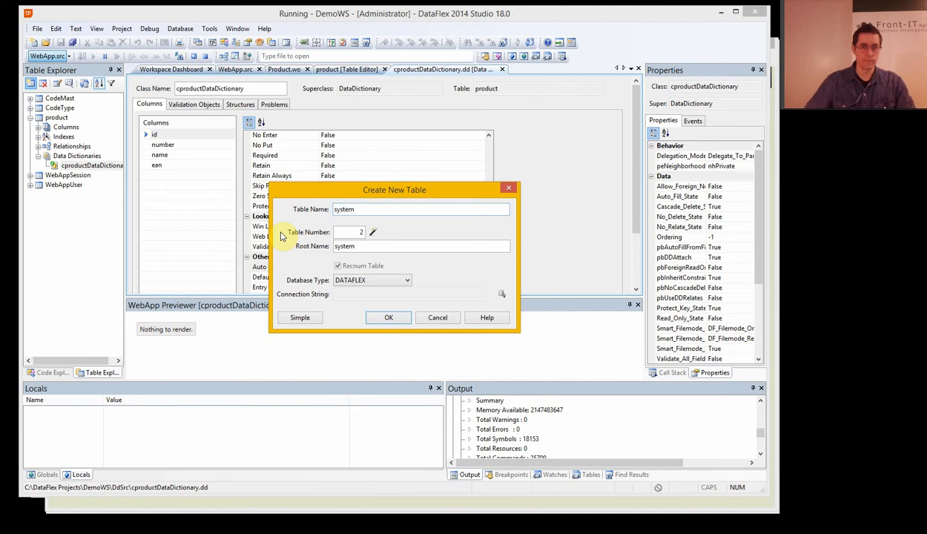
pyautogui.click(389, 318)
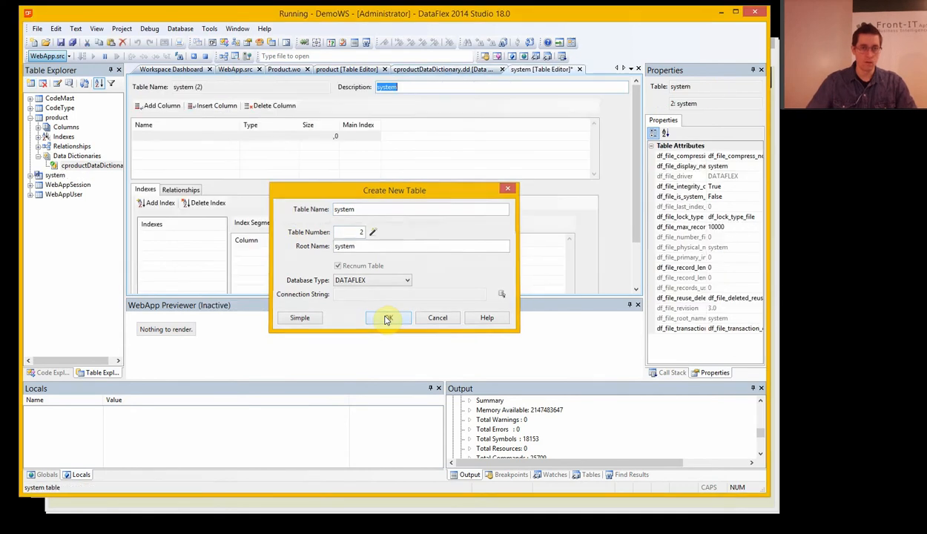
pyautogui.click(387, 317)
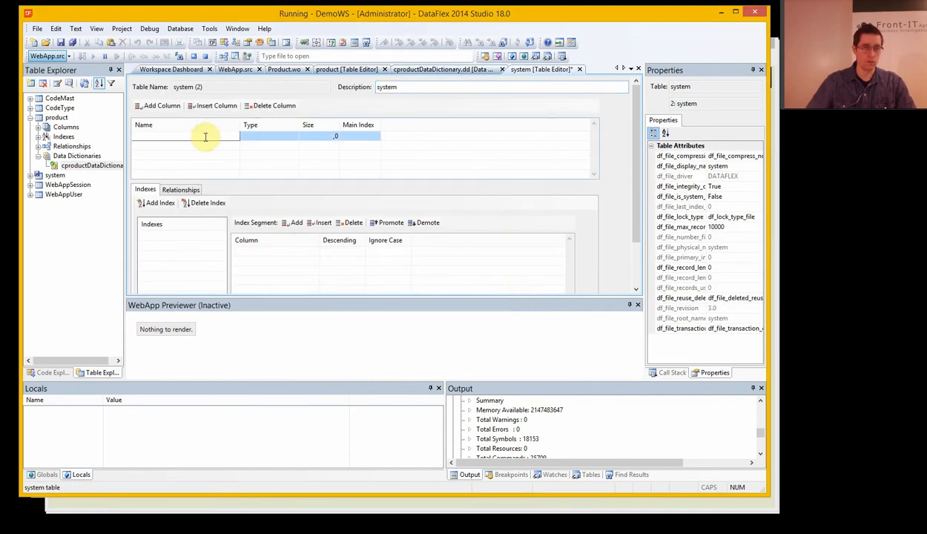
pyautogui.write('product_id')
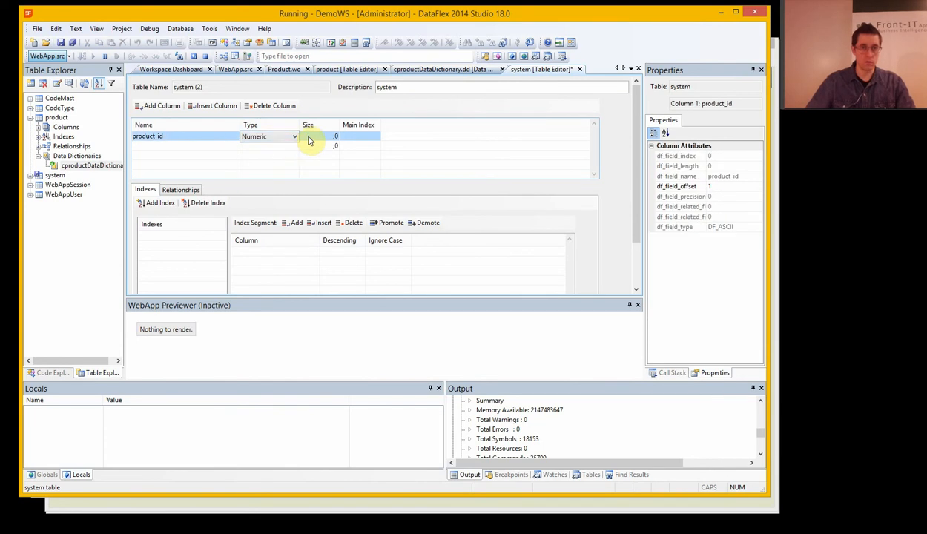
pyautogui.write('12')
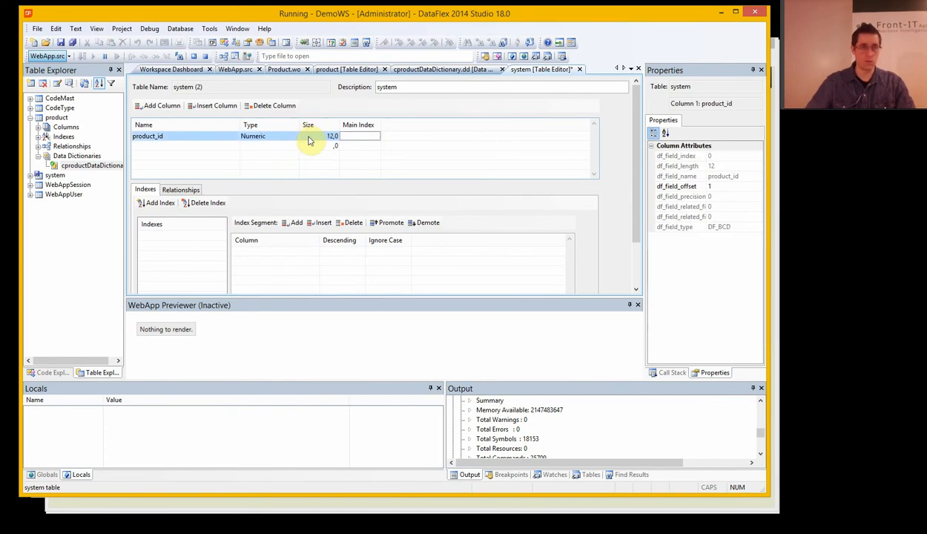
pyautogui.moveTo(377, 166)
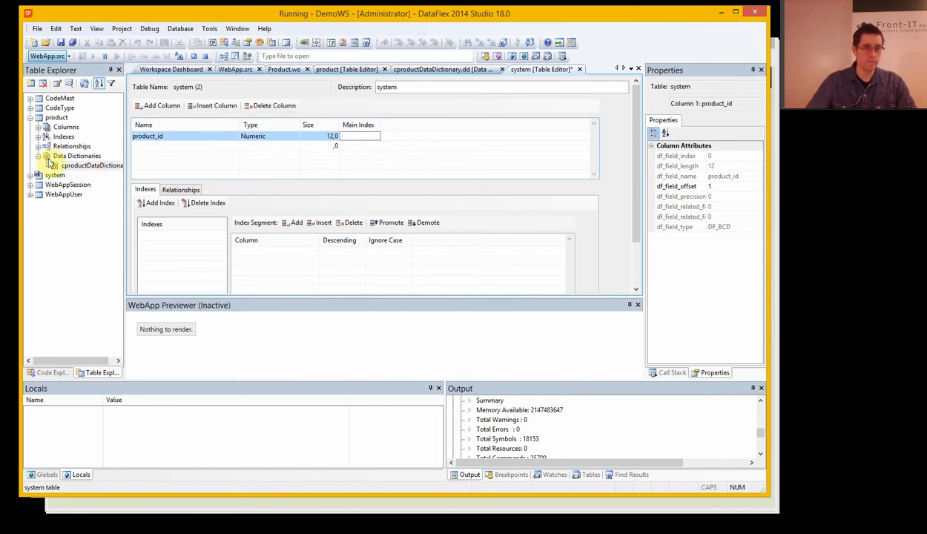
# Set the system table's df_file_is_system_file property to True.
pyautogui.click(55, 175)
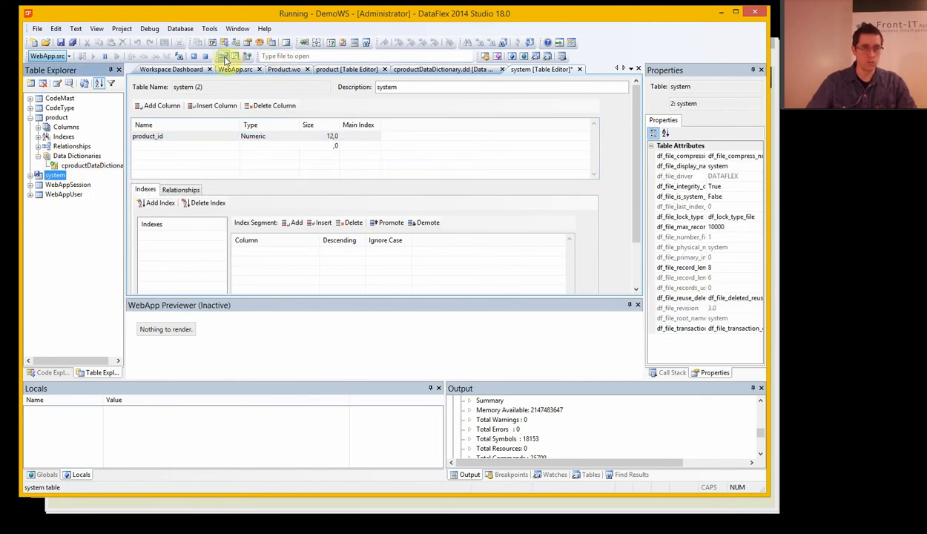
pyautogui.click(685, 195)
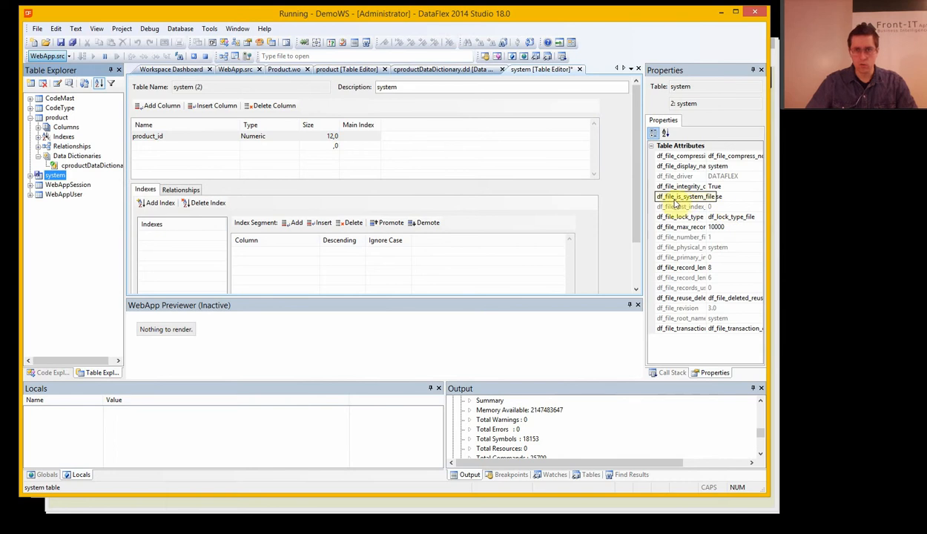
pyautogui.click(756, 196)
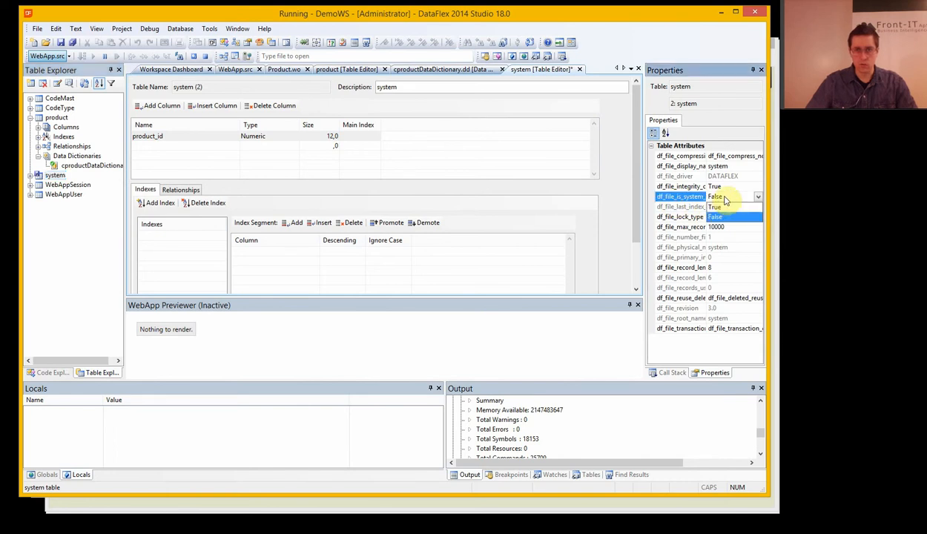
pyautogui.click(715, 206)
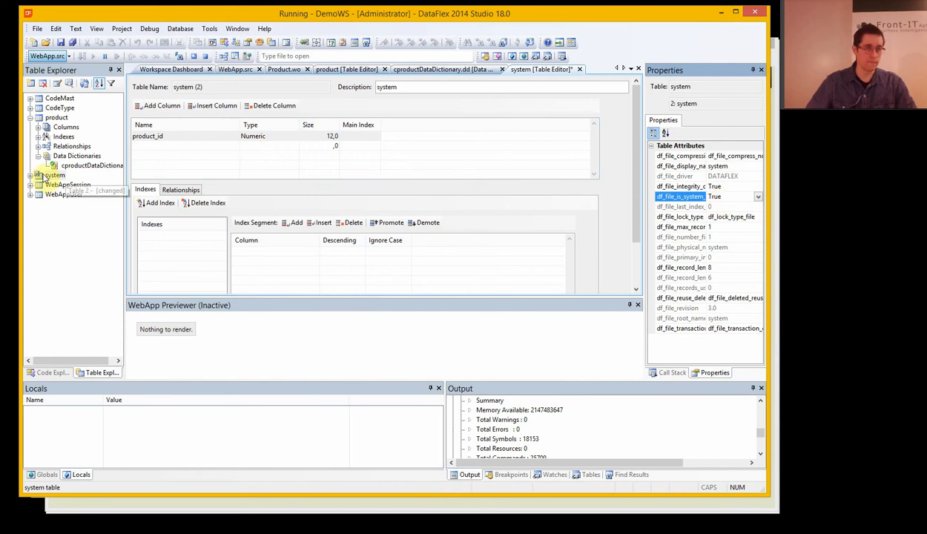
pyautogui.click(62, 41)
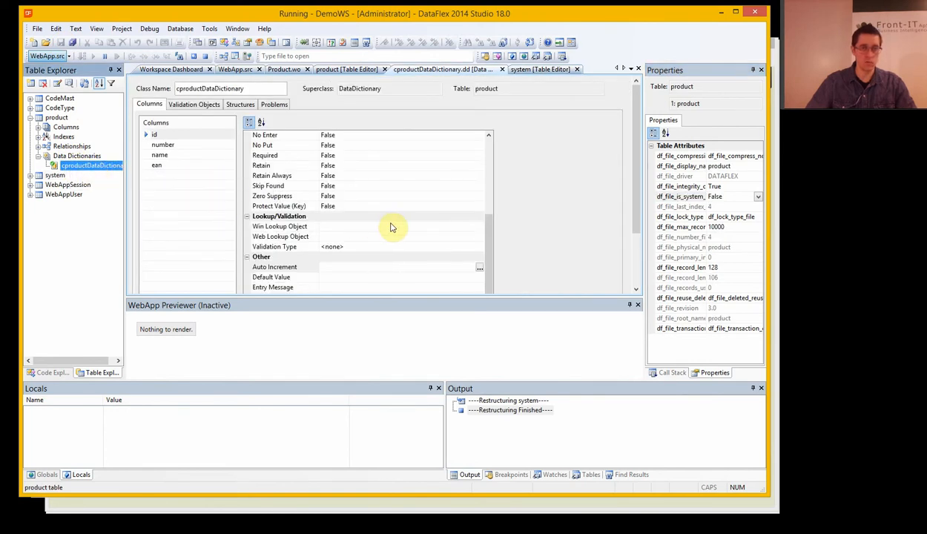
pyautogui.moveTo(482, 270)
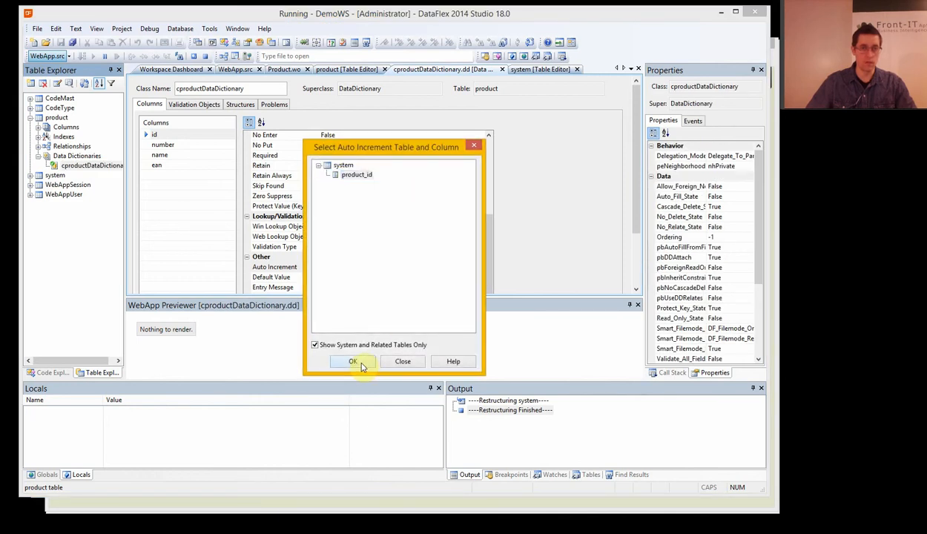
# Confirm system.product_id as the auto-increment source for the product Id column.
pyautogui.click(353, 362)
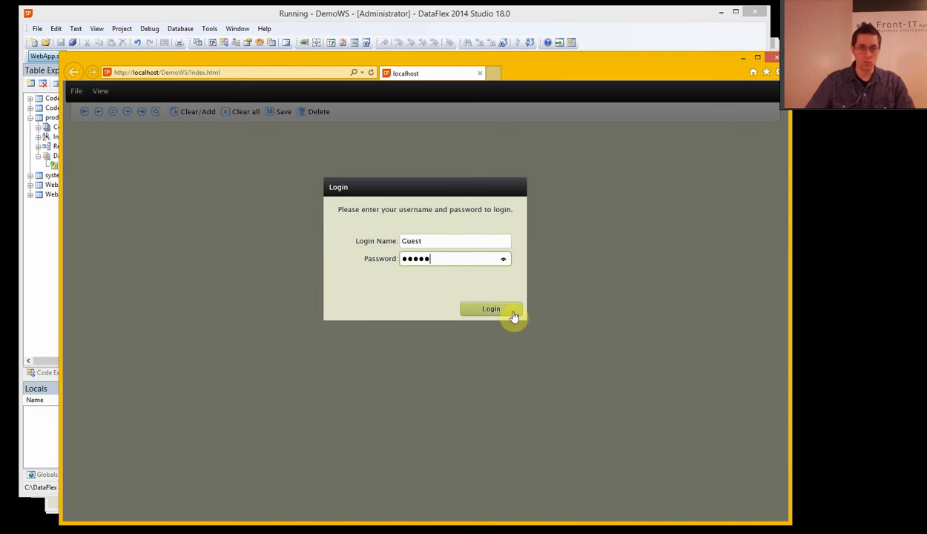
# Log in as Guest and save a new product with number 123 and name Prod 1.
pyautogui.click(491, 308)
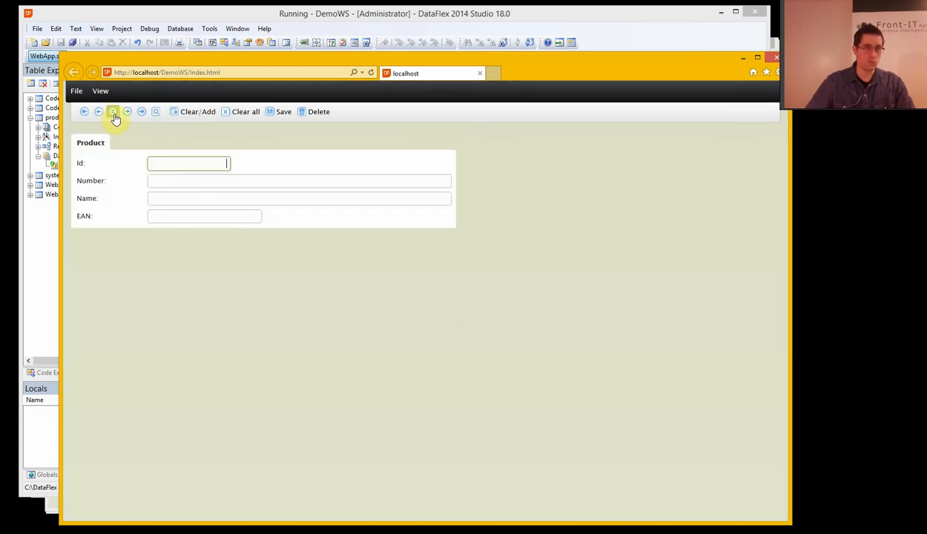
pyautogui.click(299, 181)
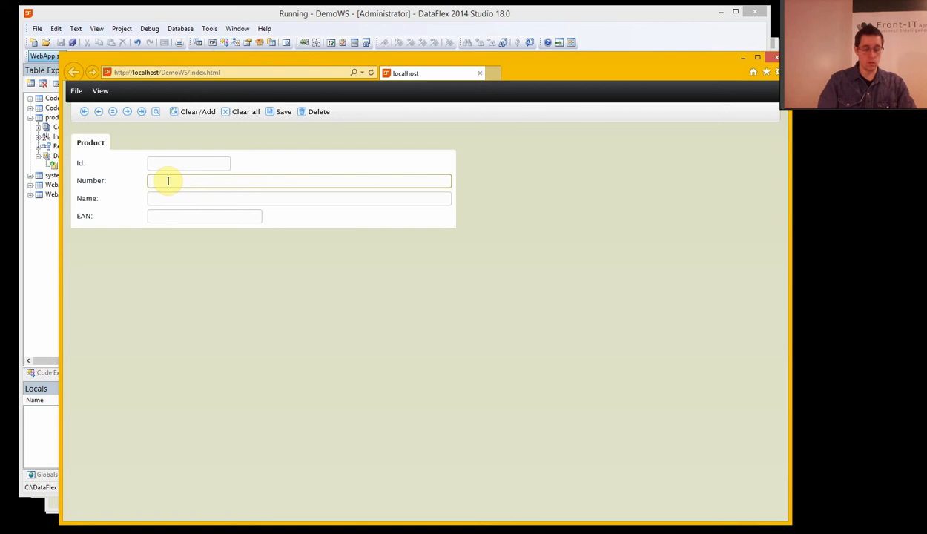
pyautogui.write('123')
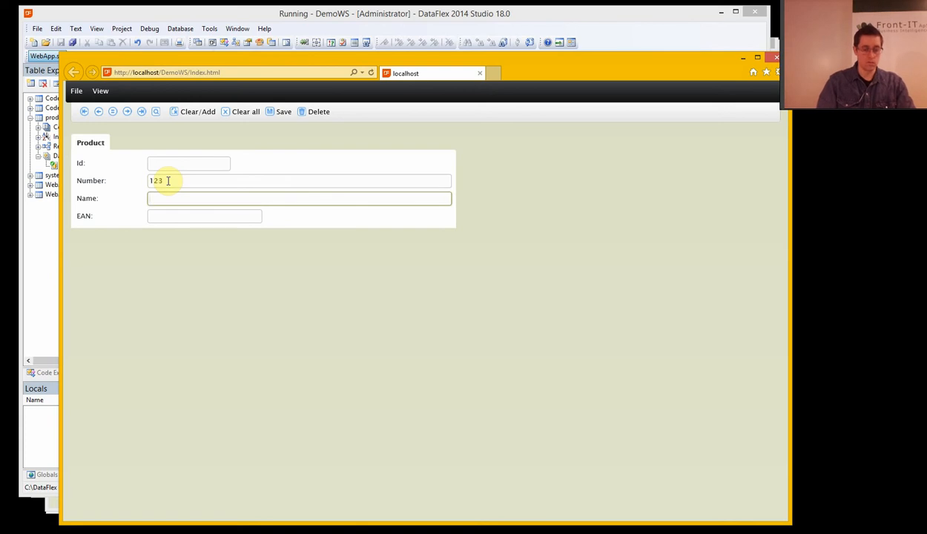
pyautogui.write('Prod 1')
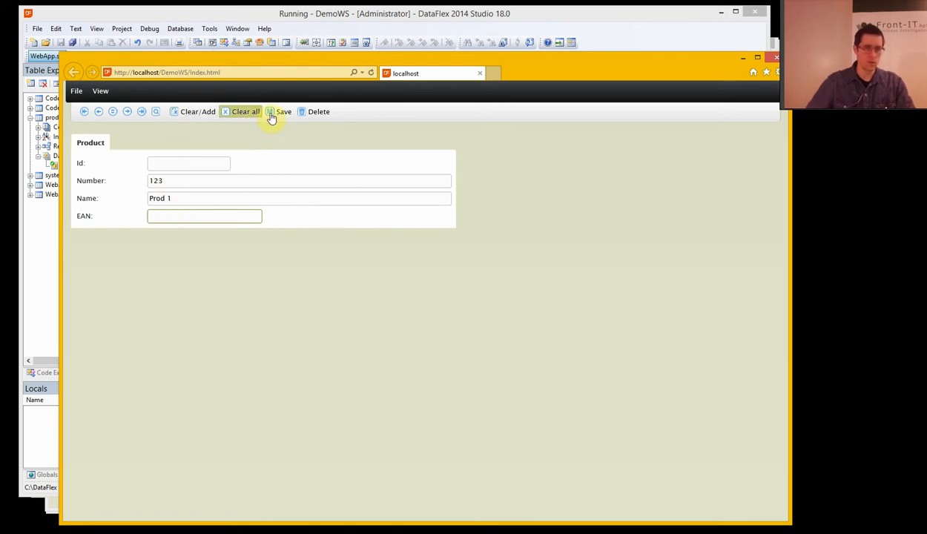
pyautogui.click(284, 111)
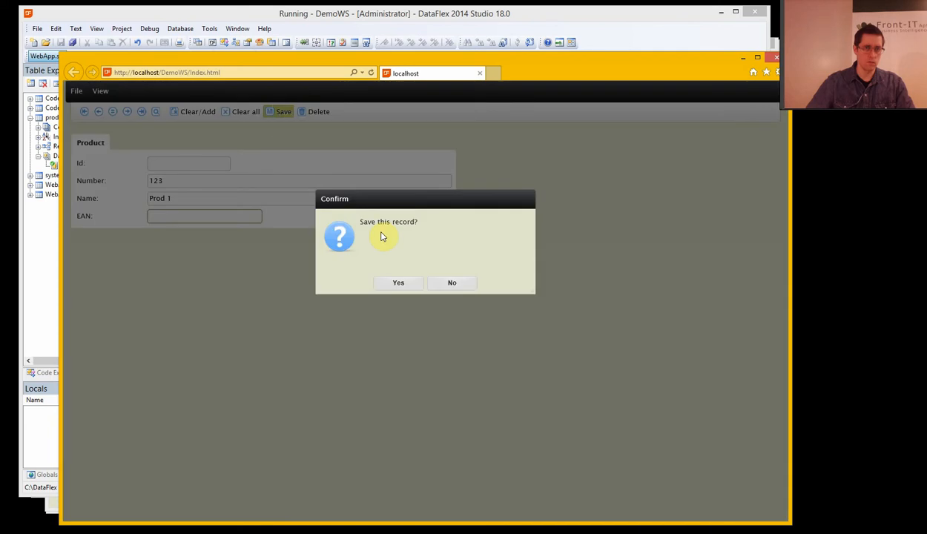
pyautogui.click(398, 281)
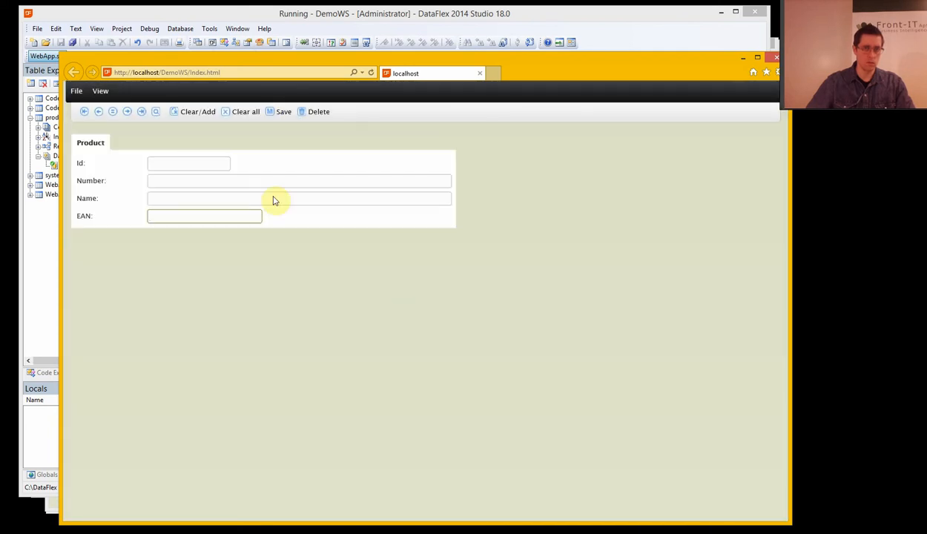
pyautogui.click(127, 111)
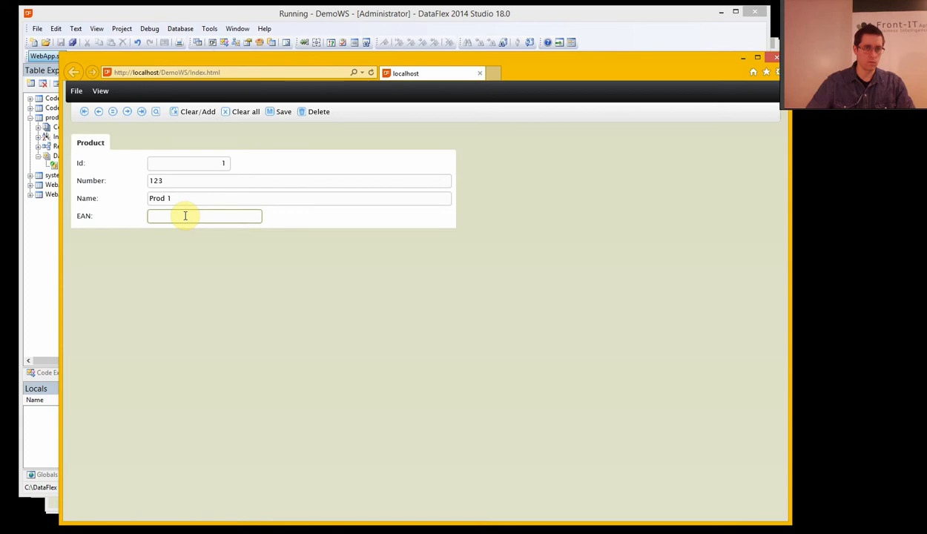
pyautogui.moveTo(181, 137)
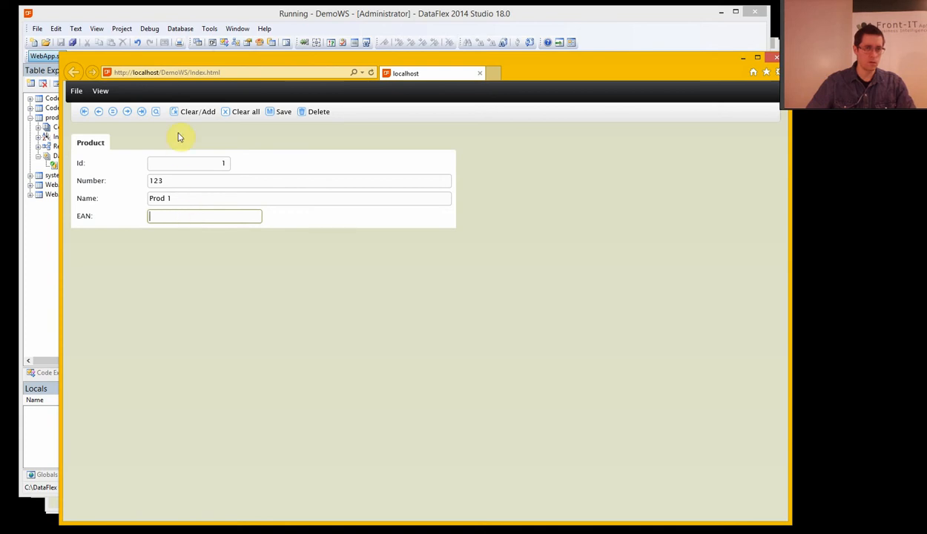
pyautogui.moveTo(170, 215)
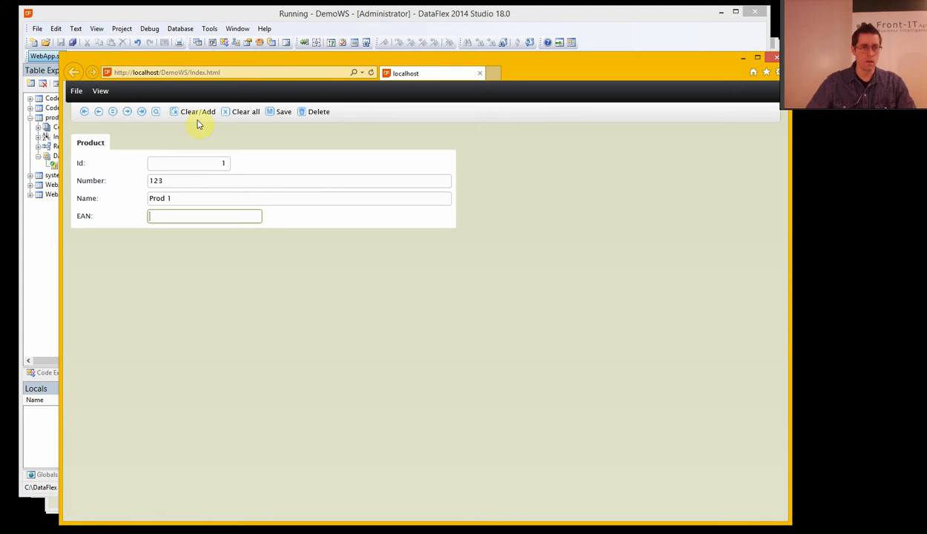
pyautogui.moveTo(202, 181)
pyautogui.write('31')
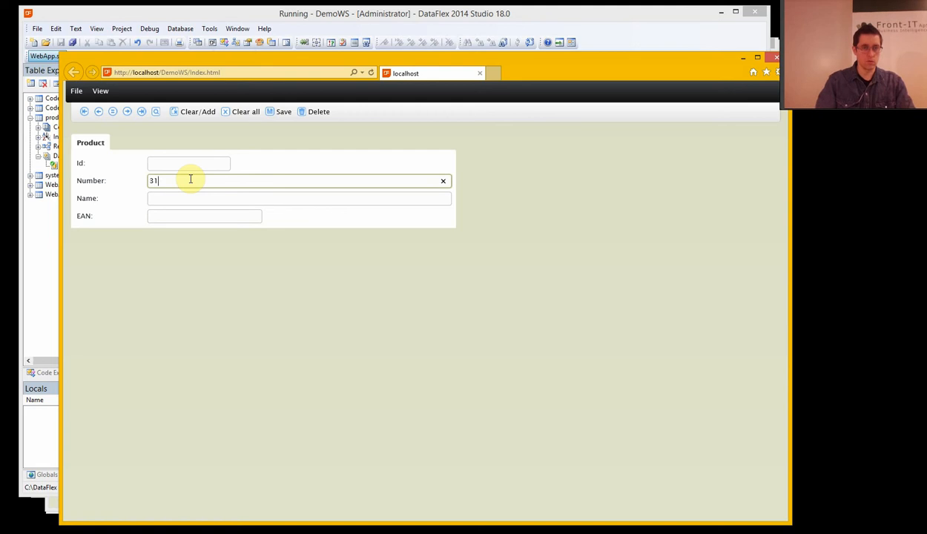
# Save a second product with number 3143 and name Prod 2, then clear the view.
pyautogui.write('43')
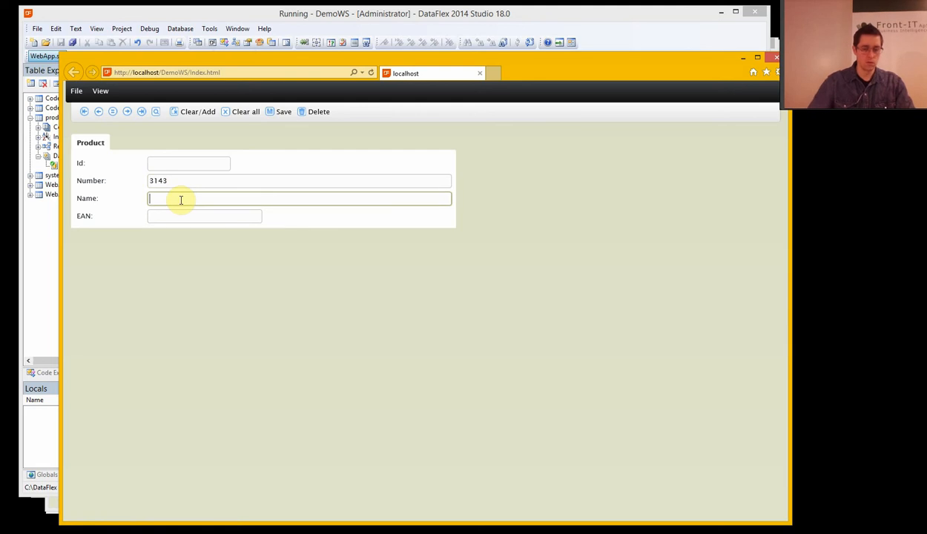
pyautogui.write('Prod')
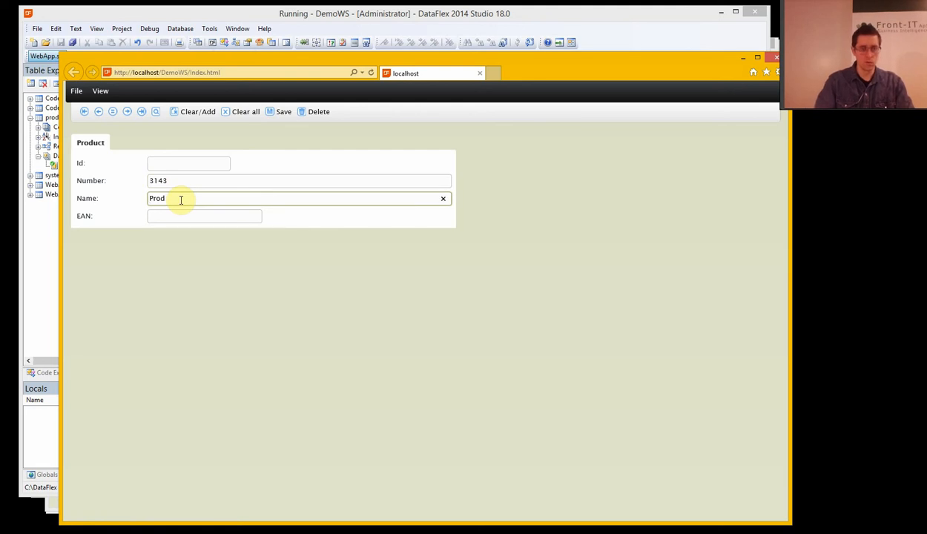
pyautogui.write('2')
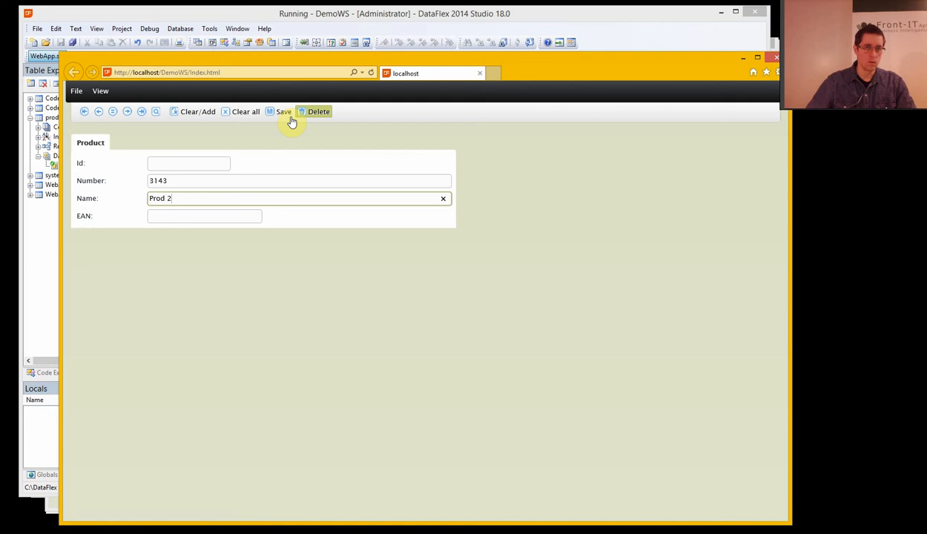
pyautogui.click(283, 112)
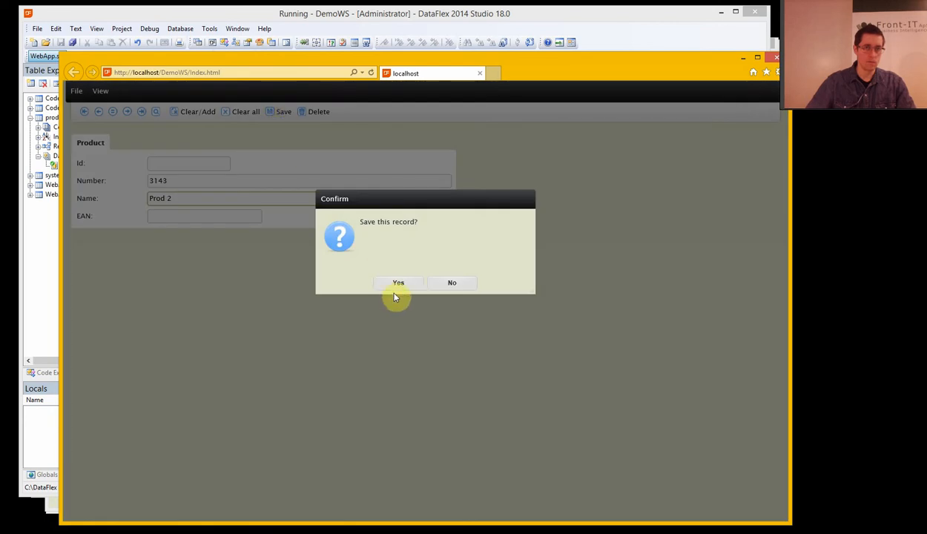
pyautogui.click(397, 281)
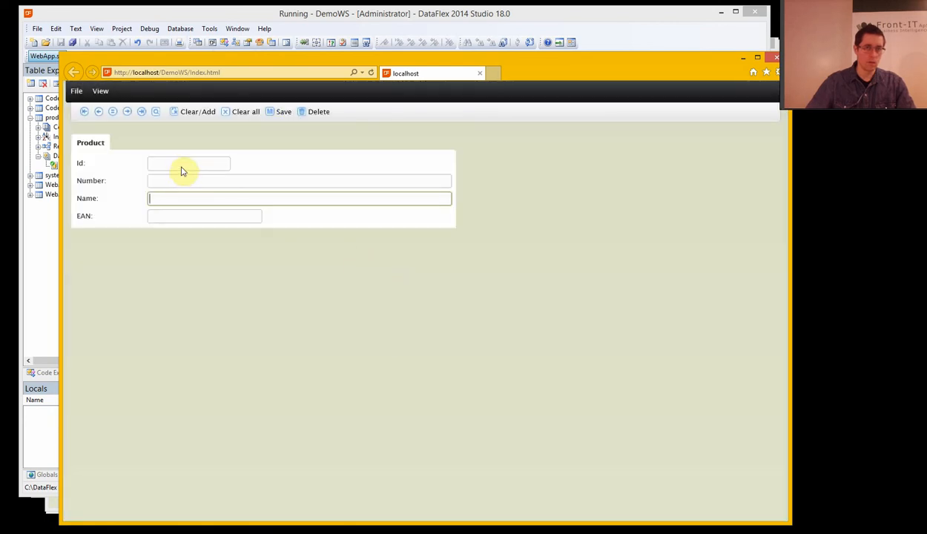
pyautogui.click(128, 111)
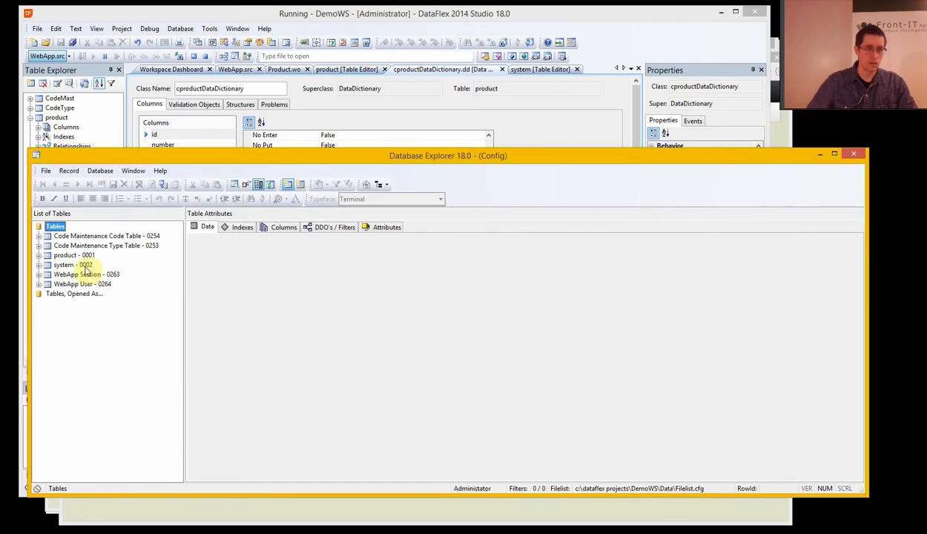
# View the system table's records in Database Explorer.
pyautogui.click(74, 264)
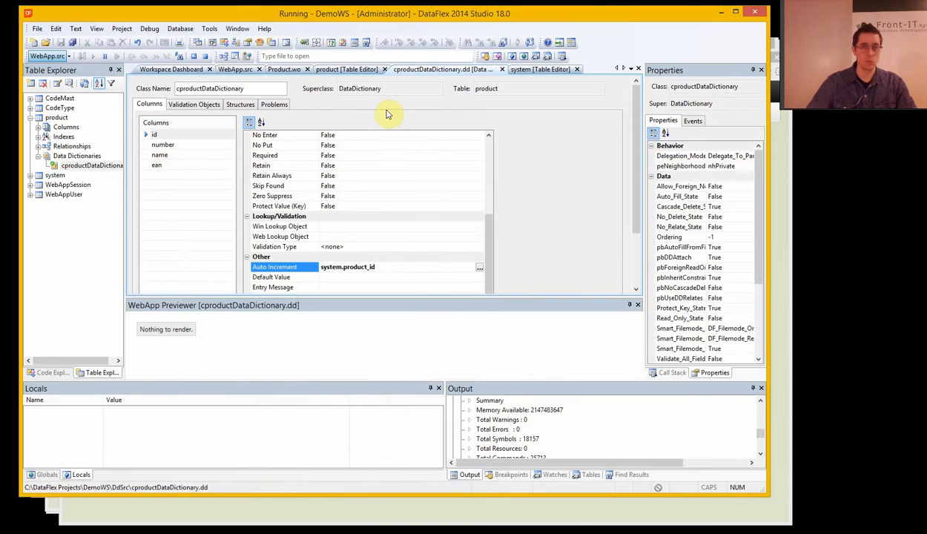
pyautogui.moveTo(340, 513)
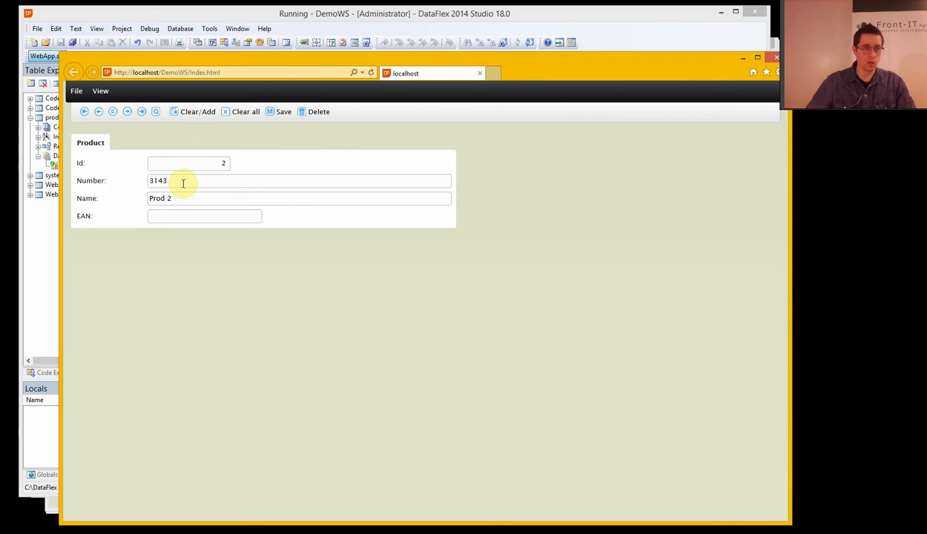
pyautogui.moveTo(434, 193)
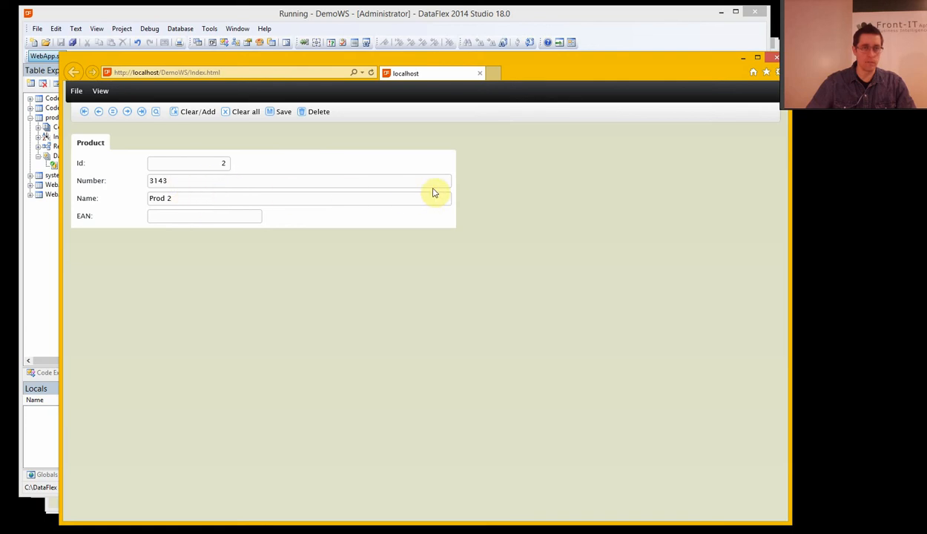
pyautogui.moveTo(240, 196)
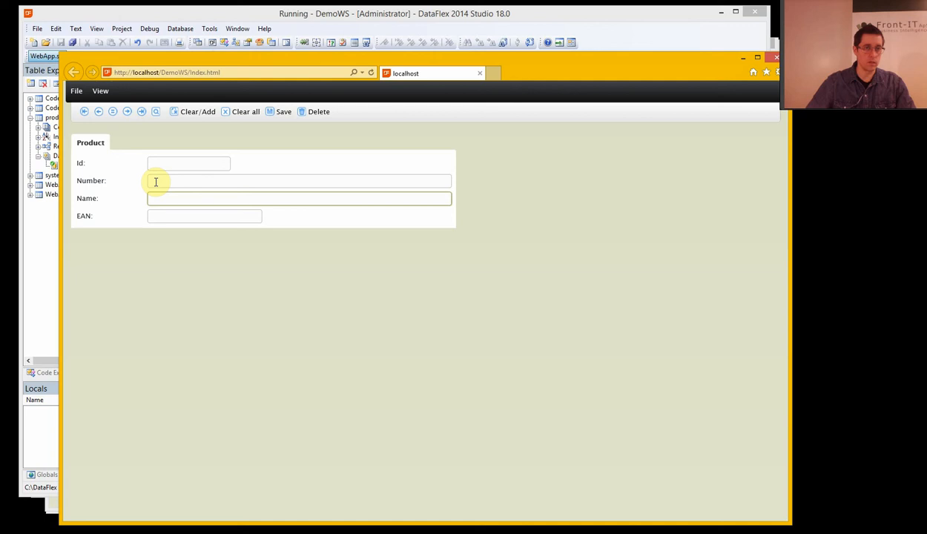
# Save a third product 987489 Prod 3, then browse the records to Prod 2.
pyautogui.click(300, 181)
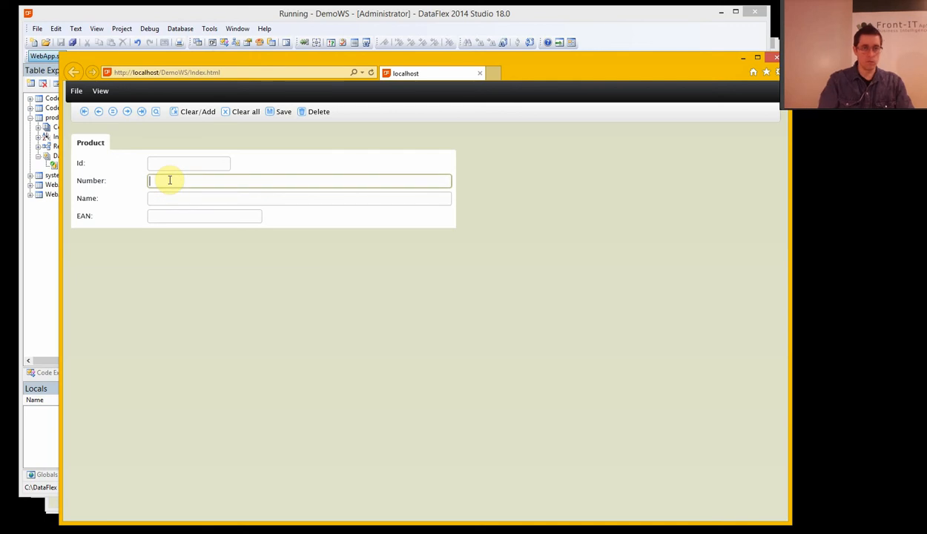
pyautogui.write('987489')
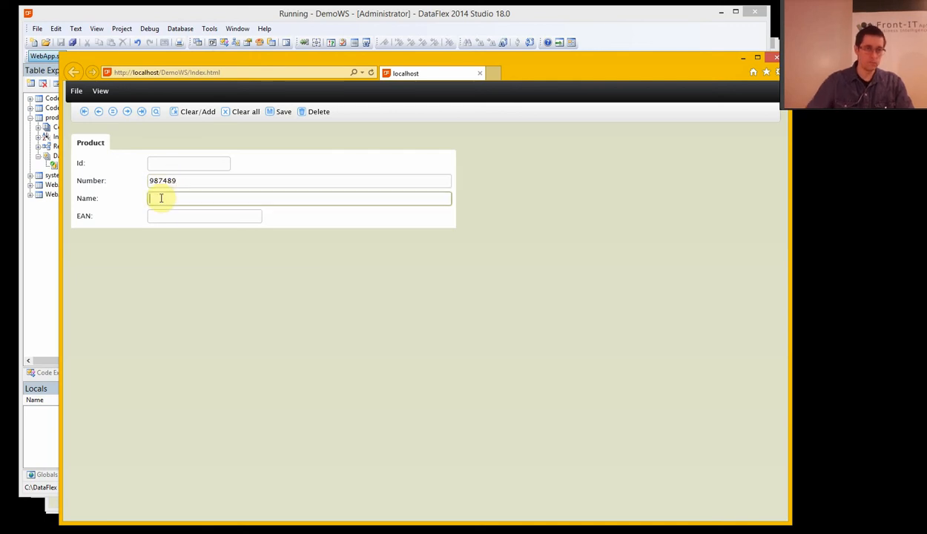
pyautogui.write('Prod 3')
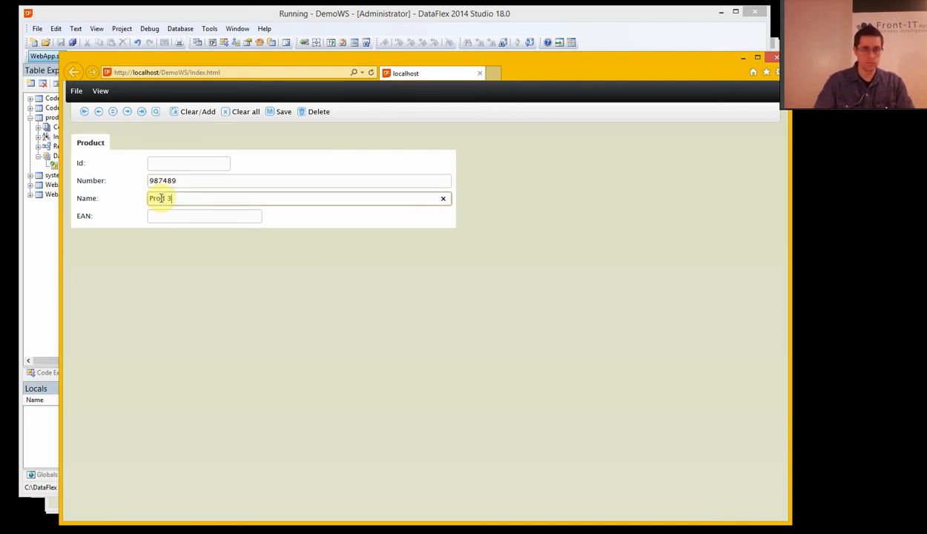
pyautogui.click(283, 111)
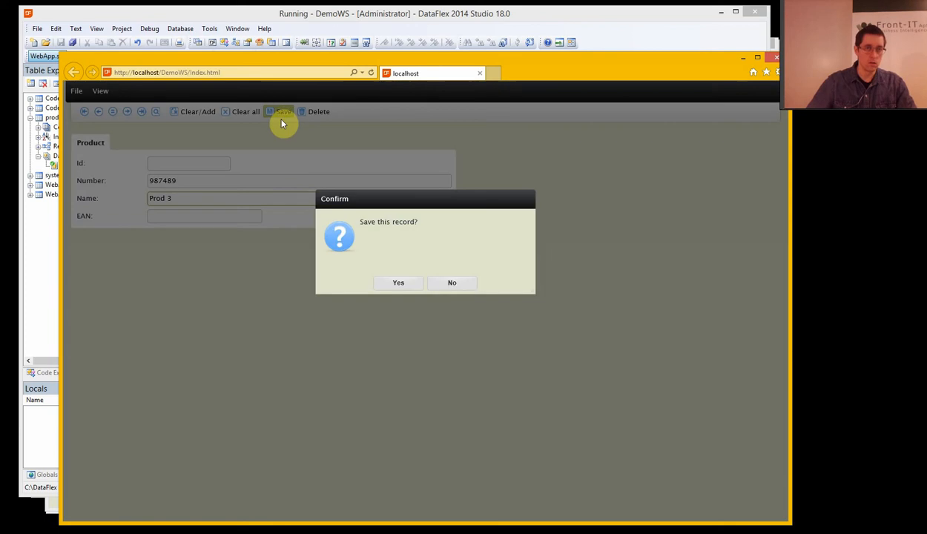
pyautogui.click(397, 282)
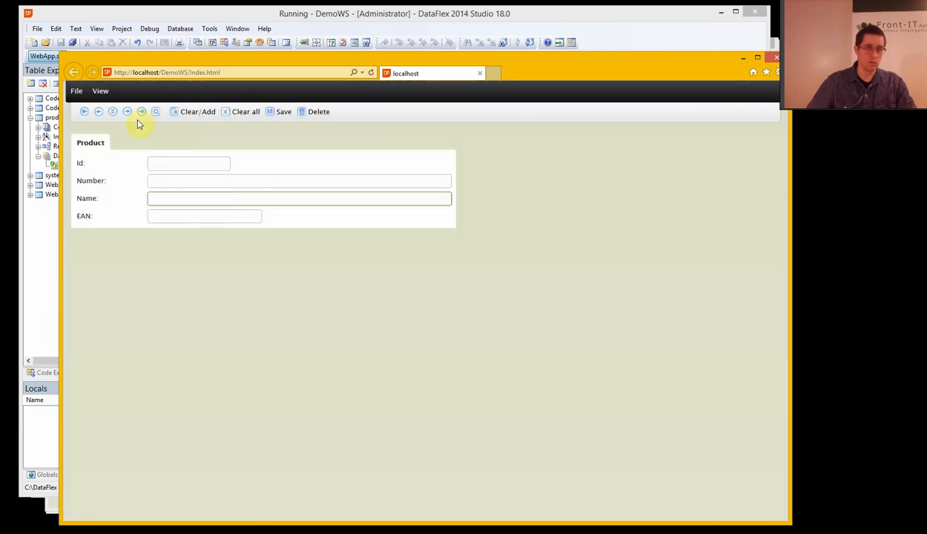
pyautogui.click(128, 111)
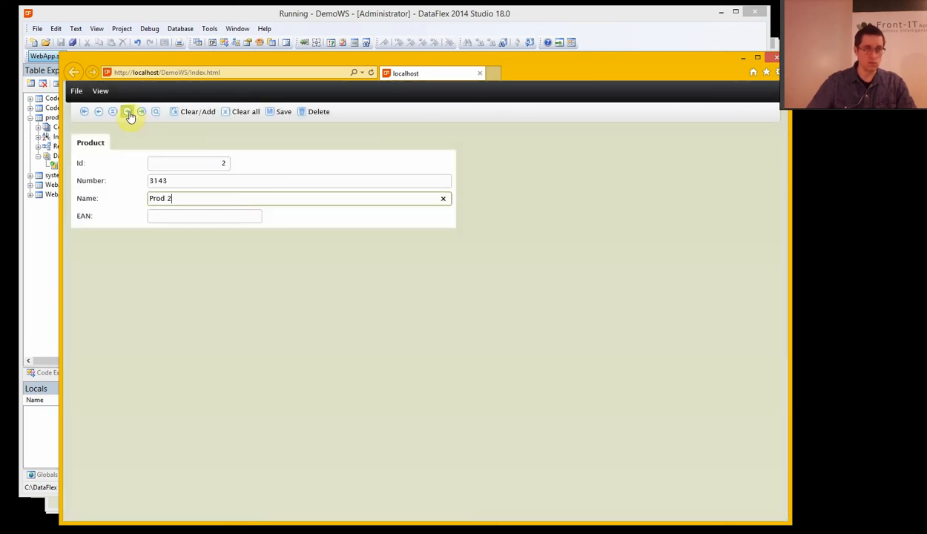
pyautogui.click(128, 111)
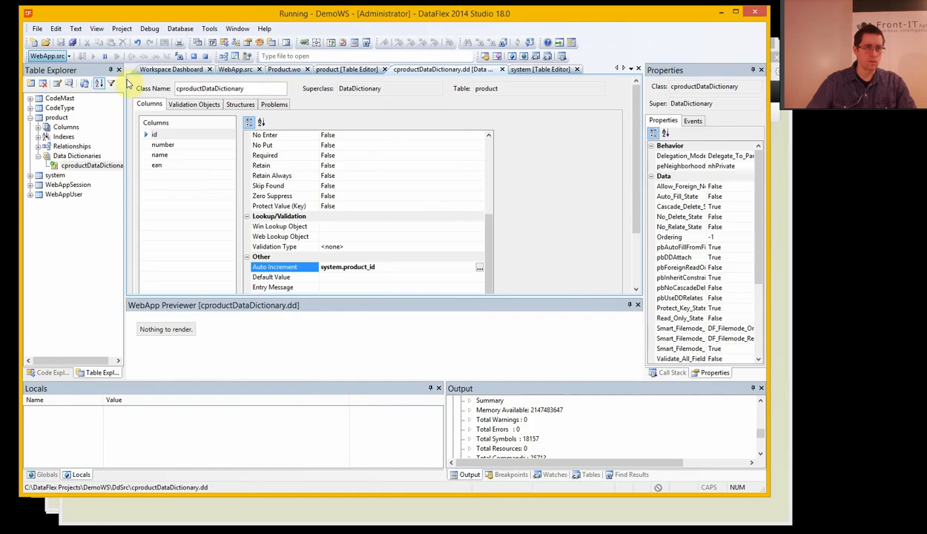
# Start a new Web Lookup Wizard from the Web Object templates.
pyautogui.click(171, 69)
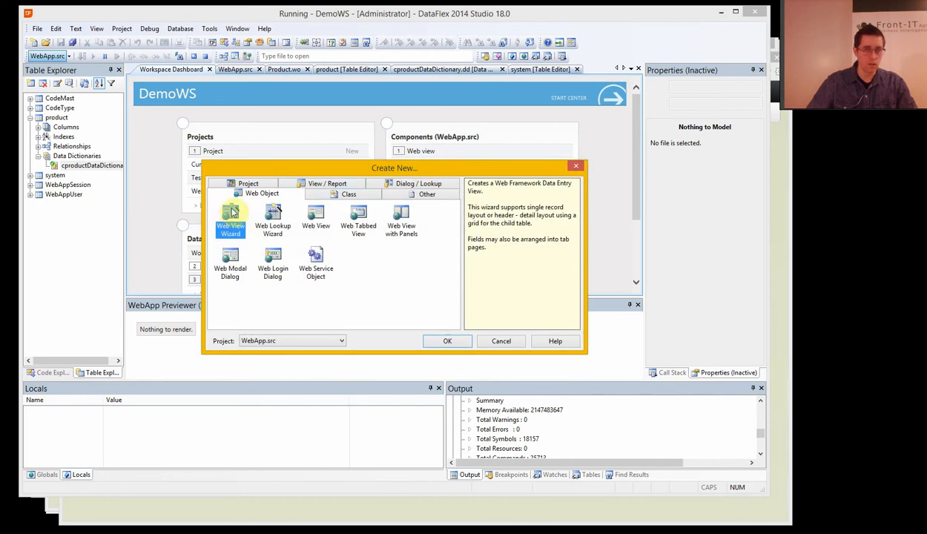
pyautogui.click(273, 220)
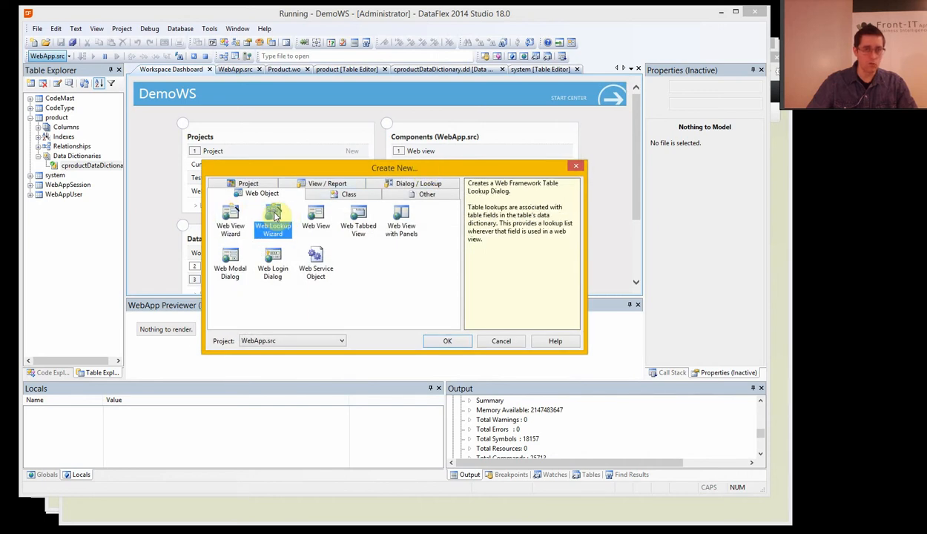
pyautogui.moveTo(493, 282)
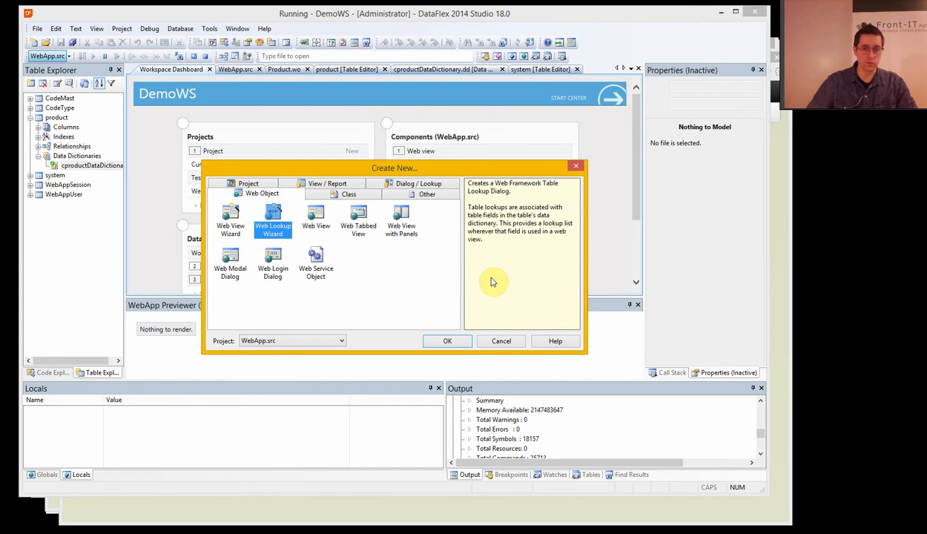
pyautogui.click(448, 340)
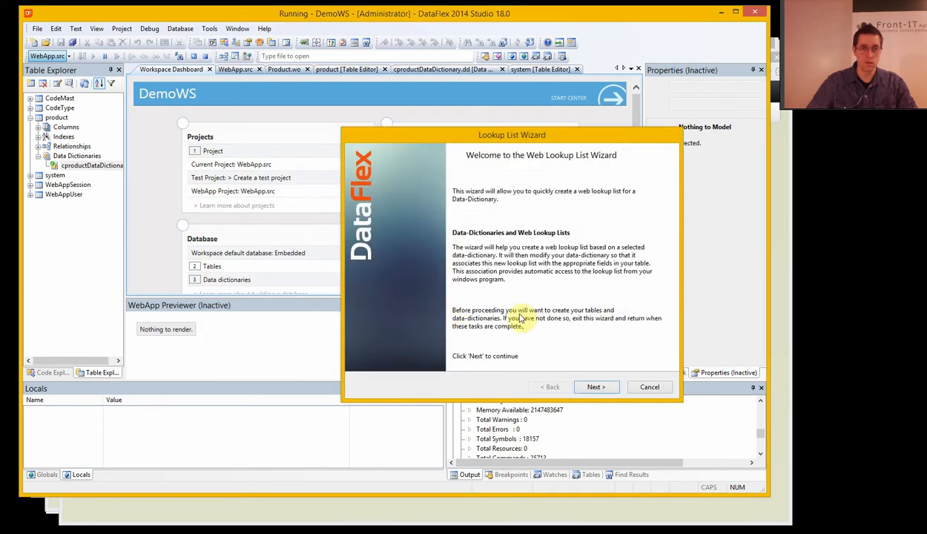
# Generate productWebLookup on the product data dictionary with number and name columns, default names and labels.
pyautogui.click(596, 385)
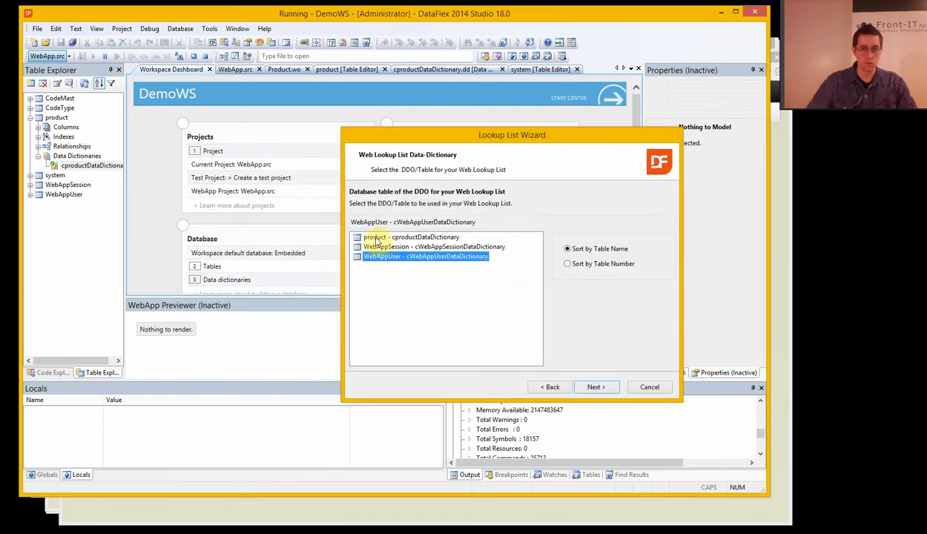
pyautogui.click(411, 237)
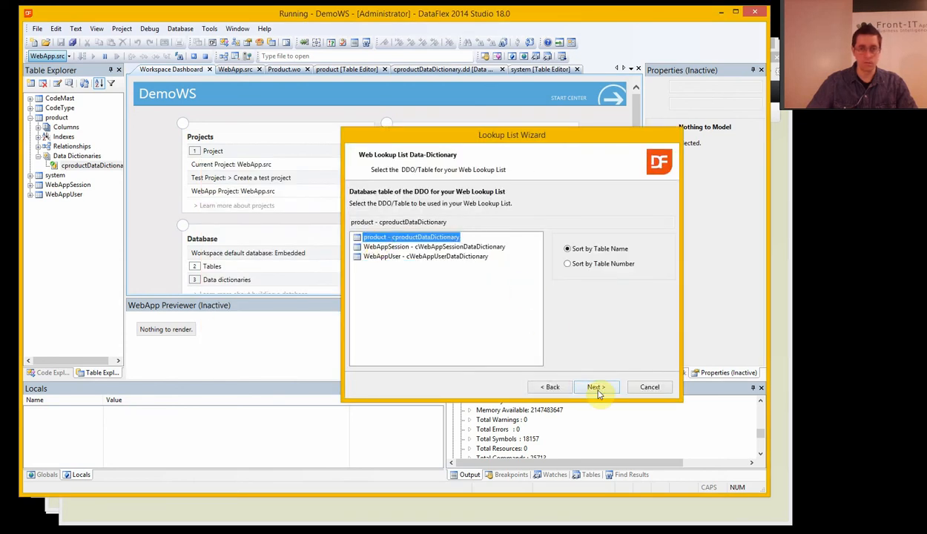
pyautogui.click(597, 386)
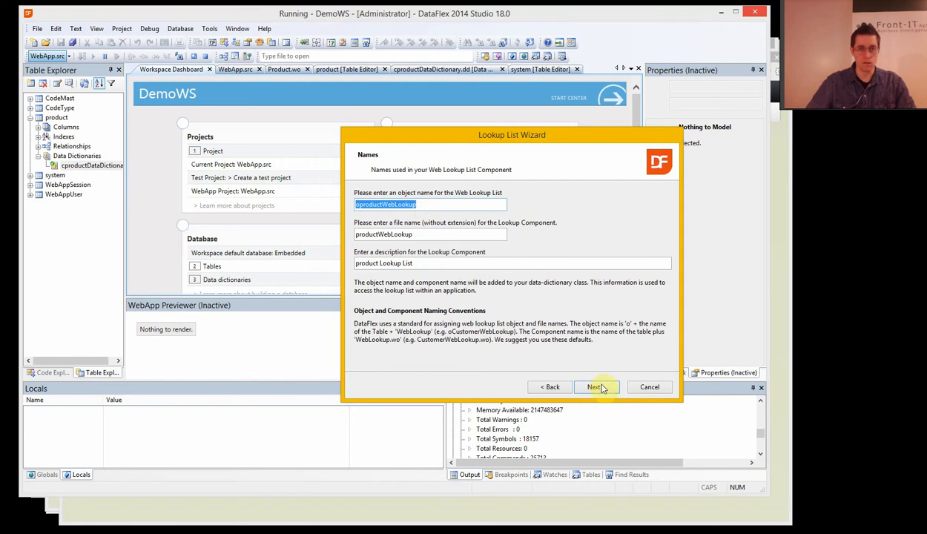
pyautogui.click(596, 385)
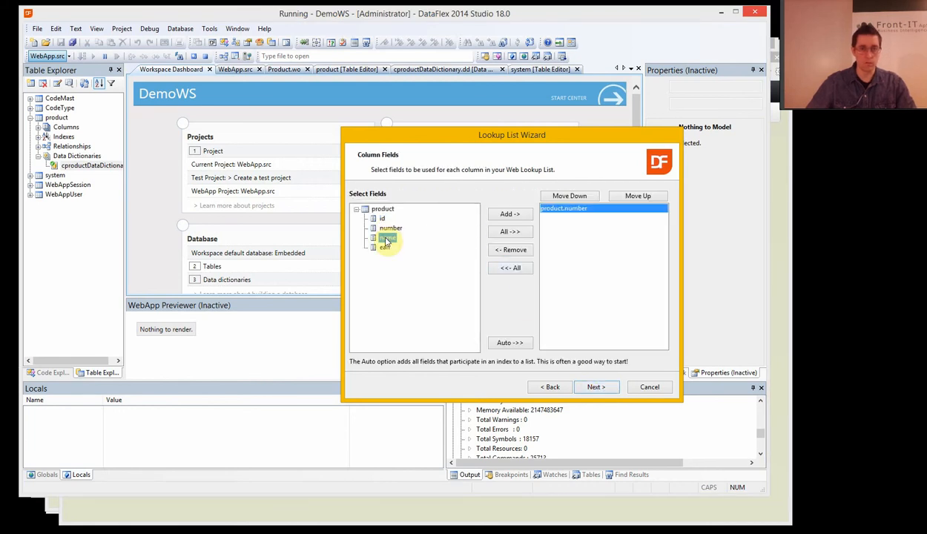
pyautogui.click(511, 214)
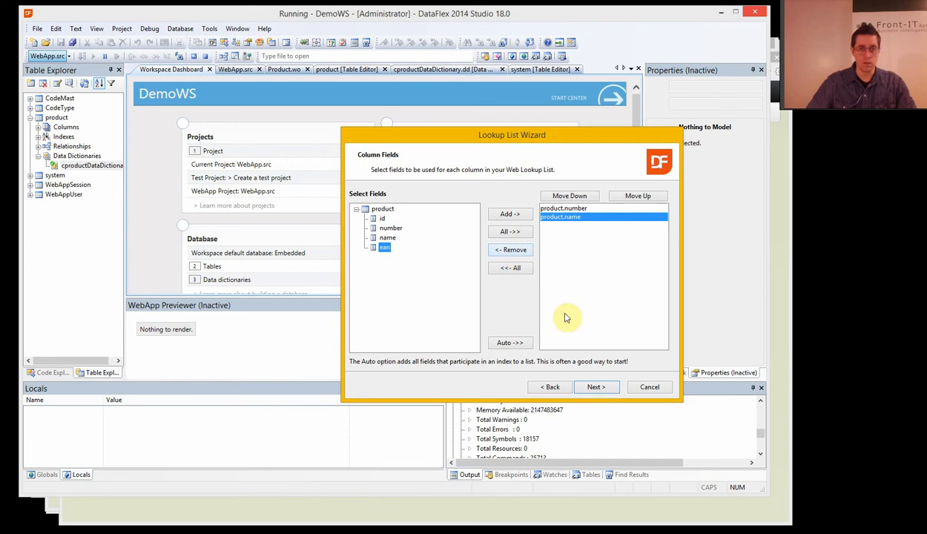
pyautogui.click(597, 386)
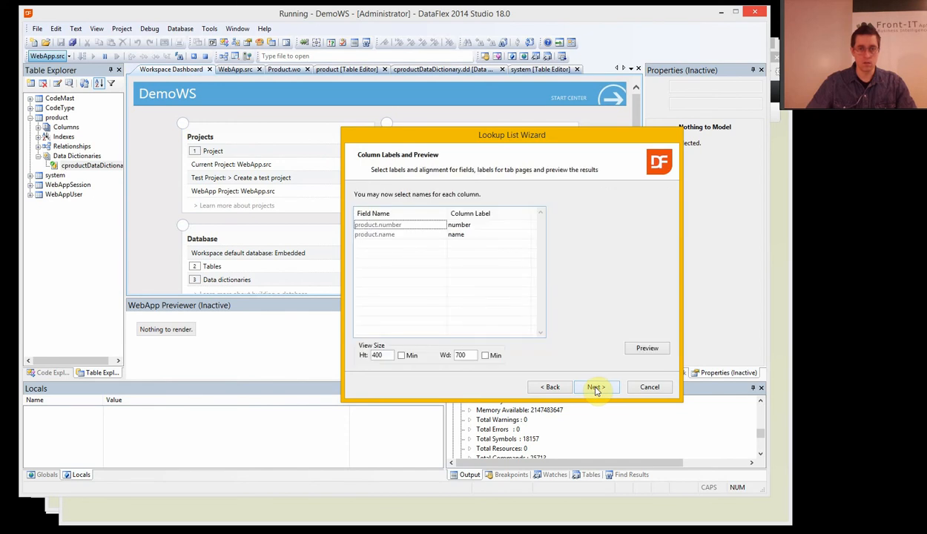
pyautogui.click(596, 386)
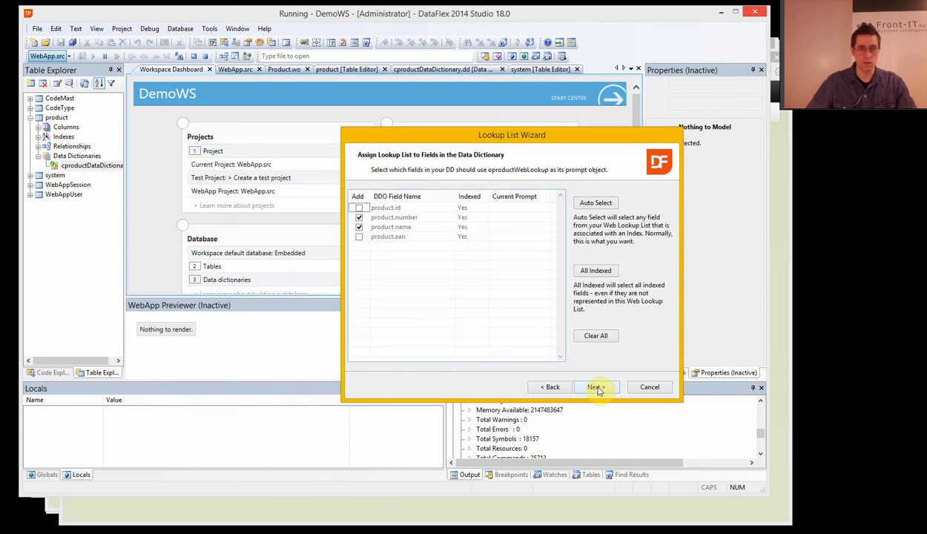
pyautogui.click(596, 385)
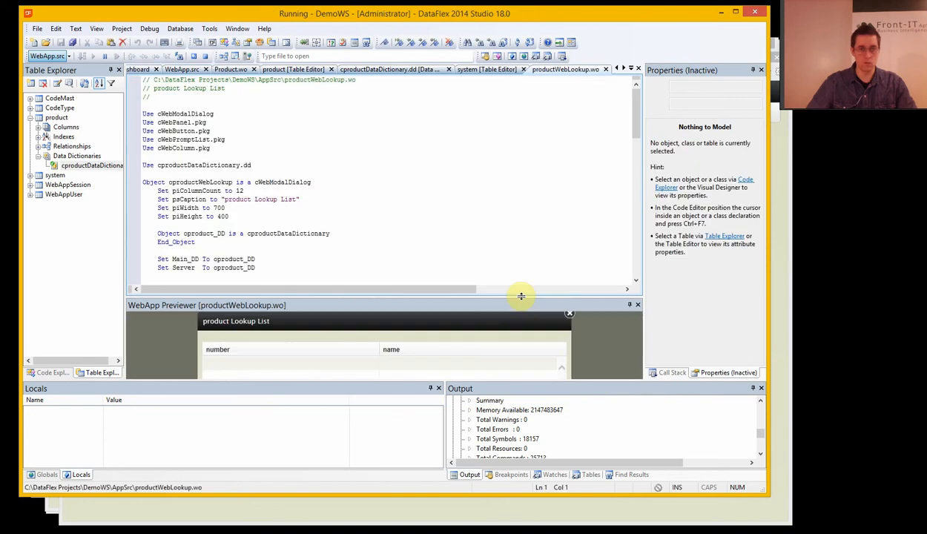
pyautogui.moveTo(462, 302)
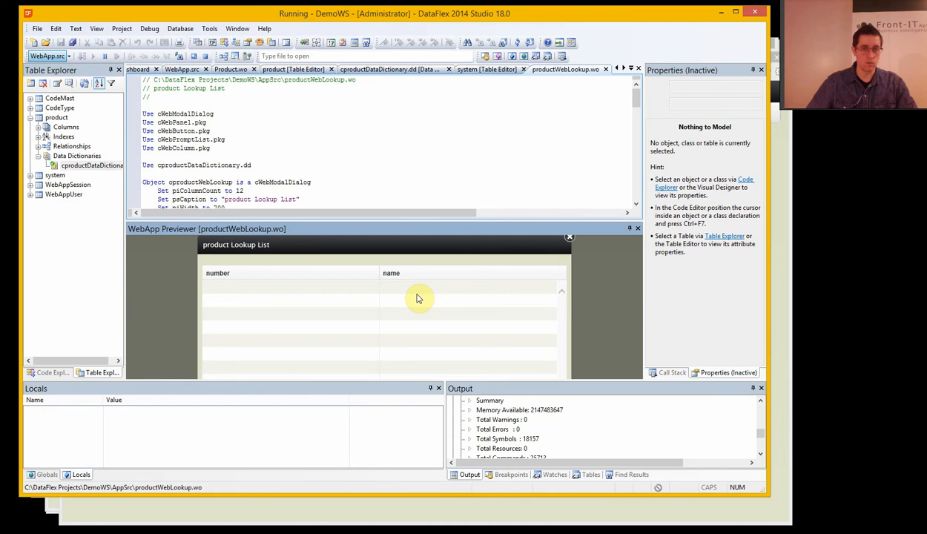
pyautogui.moveTo(416, 229)
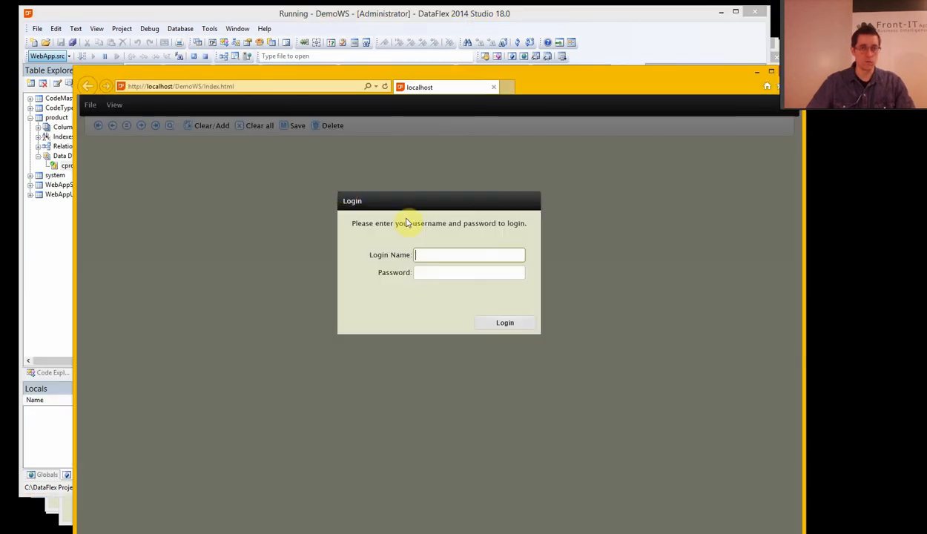
# Log in to the relaunched DemoWS web app as Guest.
pyautogui.write('Guest')
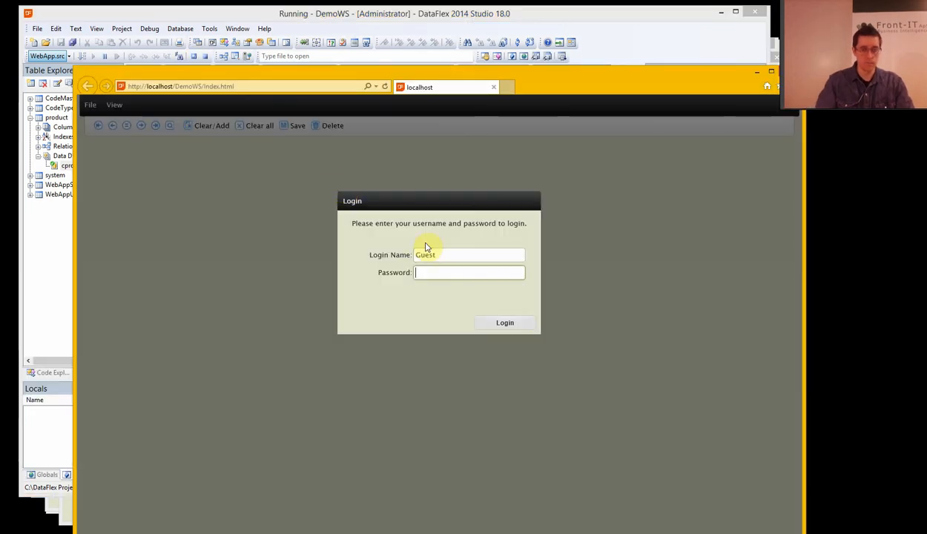
pyautogui.click(504, 322)
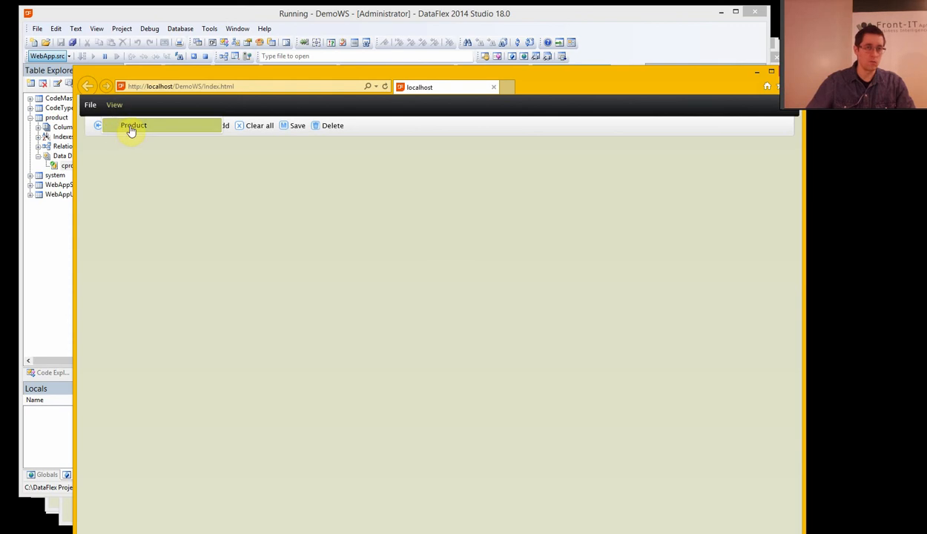
# In the Product view, use the new lookup list and its number search to load product 123, Prod 1.
pyautogui.click(133, 124)
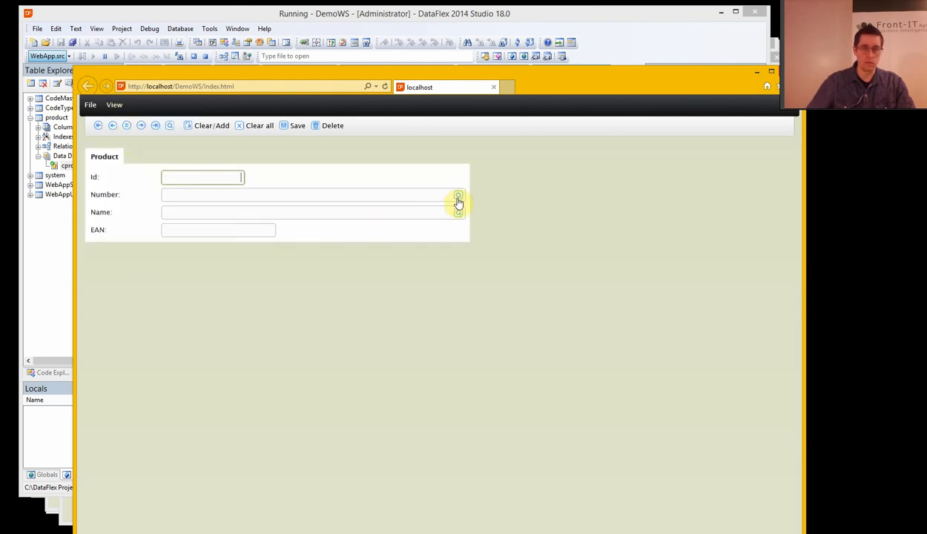
pyautogui.click(458, 200)
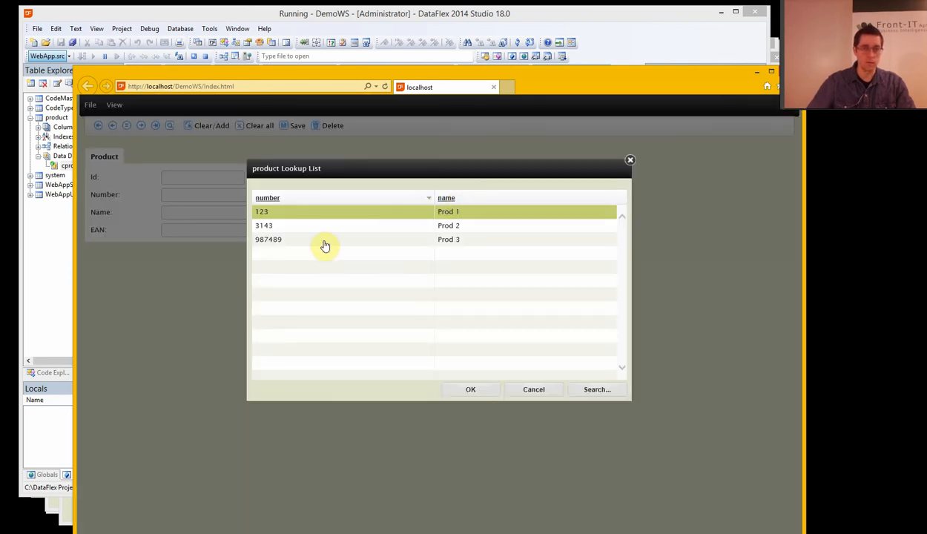
pyautogui.moveTo(322, 231)
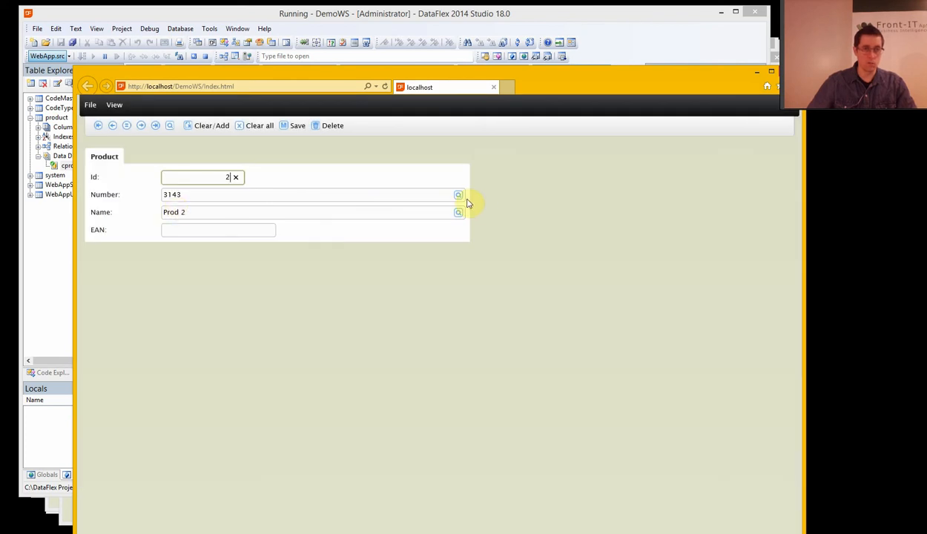
pyautogui.click(458, 195)
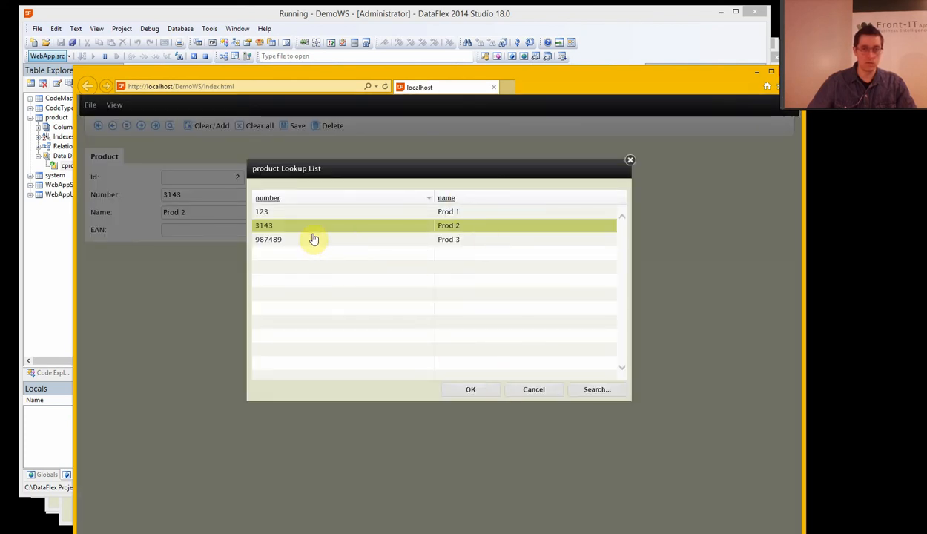
pyautogui.click(597, 389)
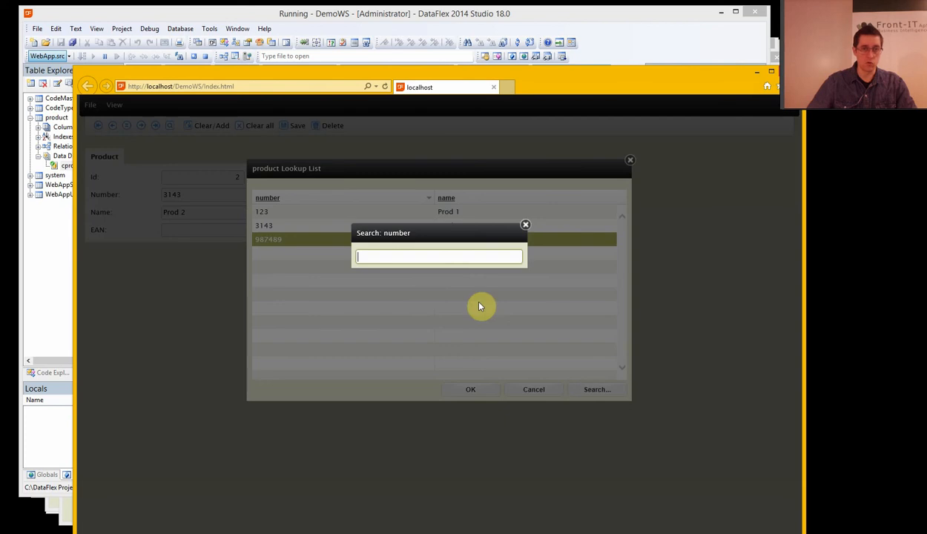
pyautogui.write('12')
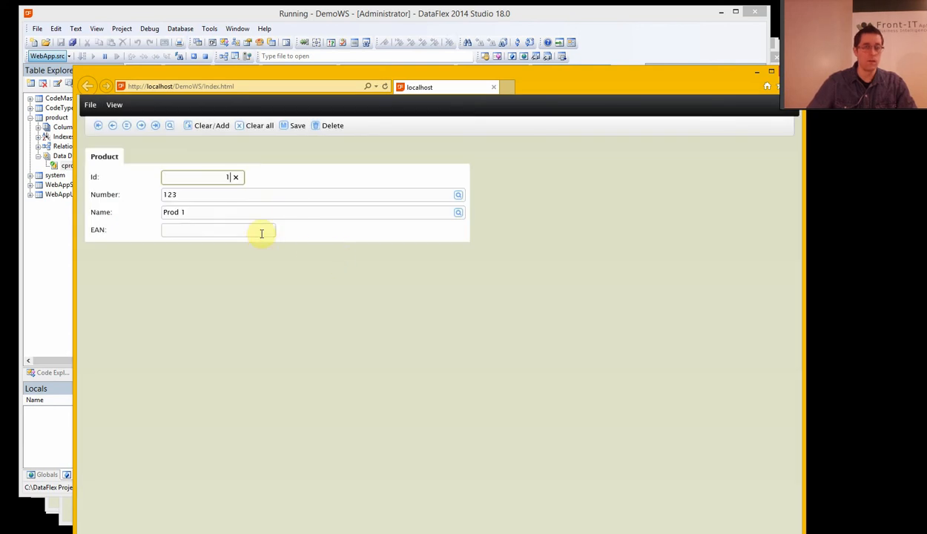
pyautogui.moveTo(433, 211)
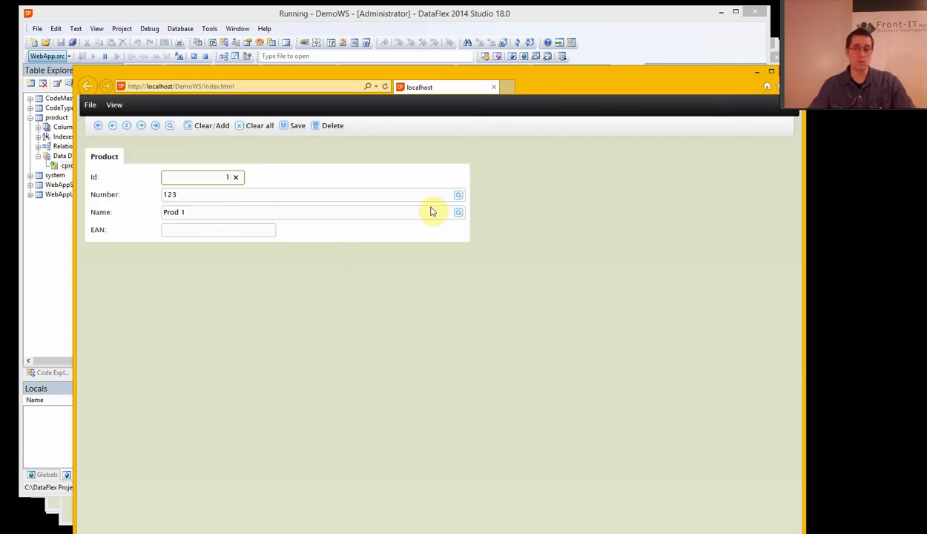
pyautogui.moveTo(393, 205)
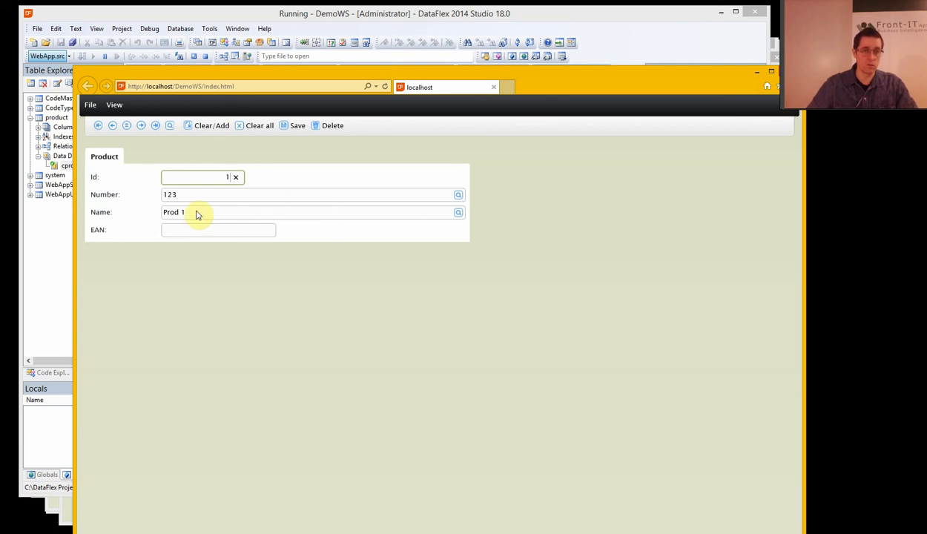
pyautogui.moveTo(472, 195)
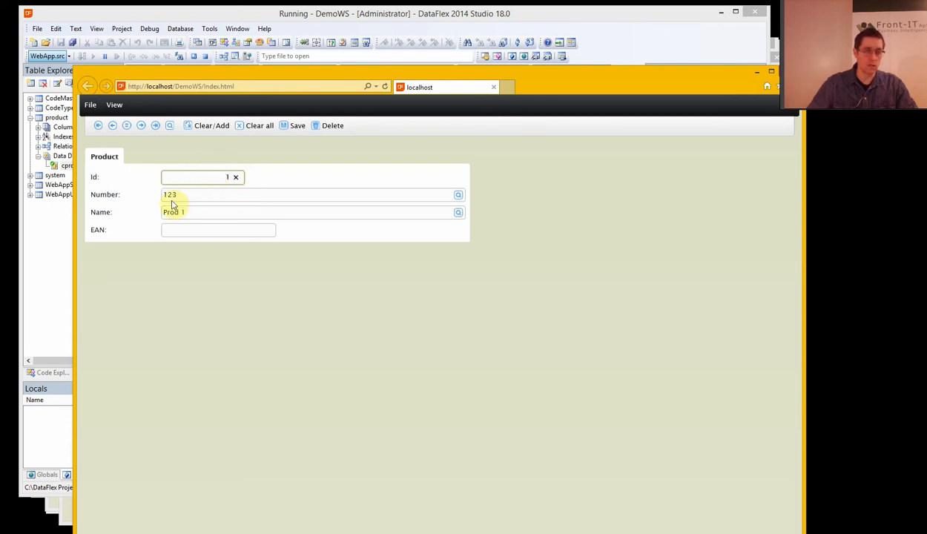
pyautogui.moveTo(339, 151)
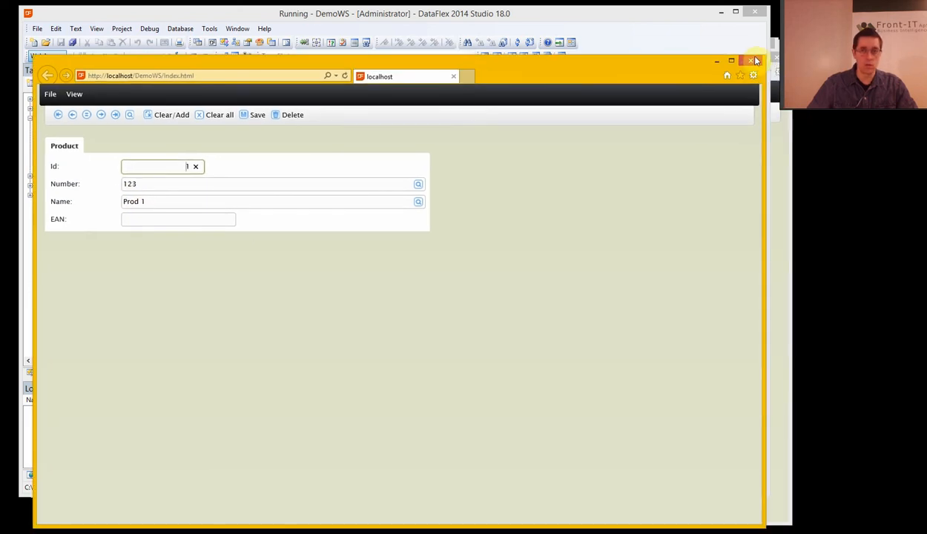
# Return to Studio and bring up the Product.wo view source from Workspace Explorer.
pyautogui.click(755, 61)
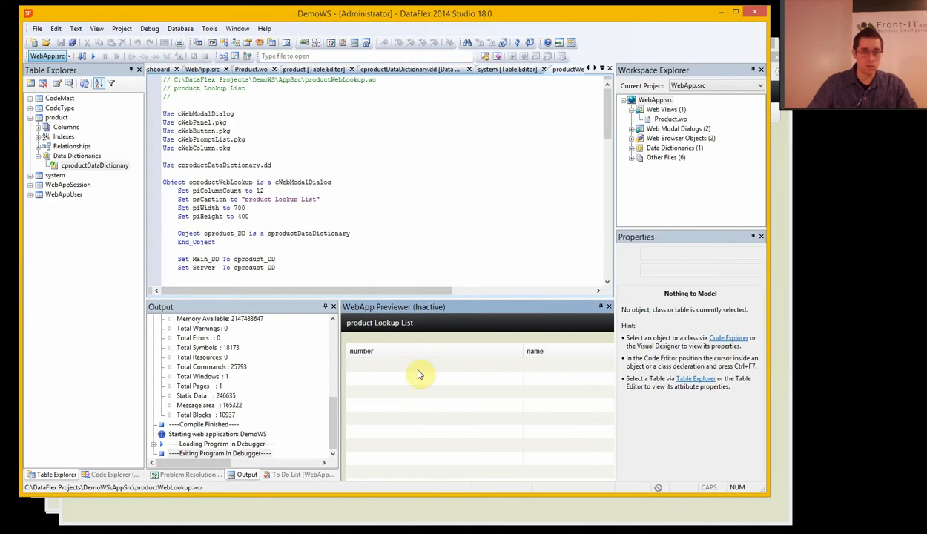
pyautogui.click(667, 118)
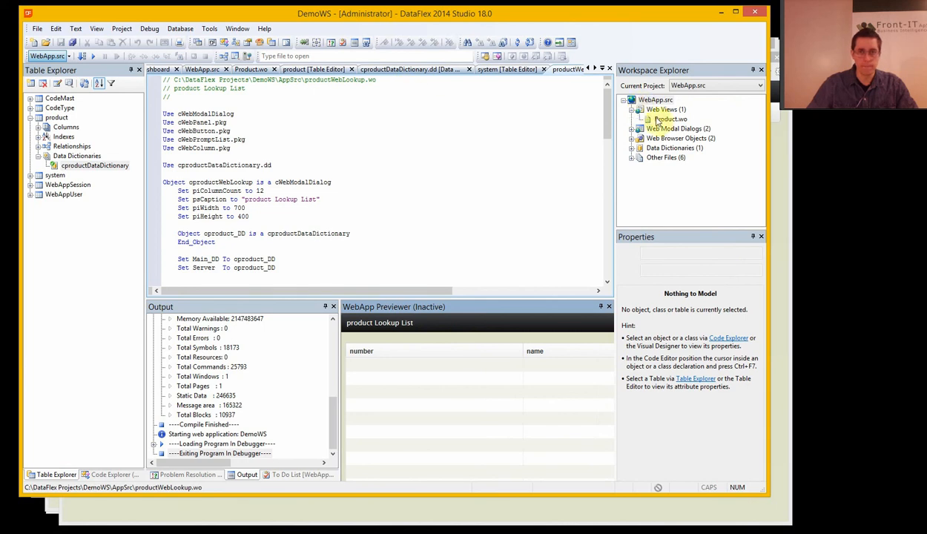
pyautogui.click(671, 118)
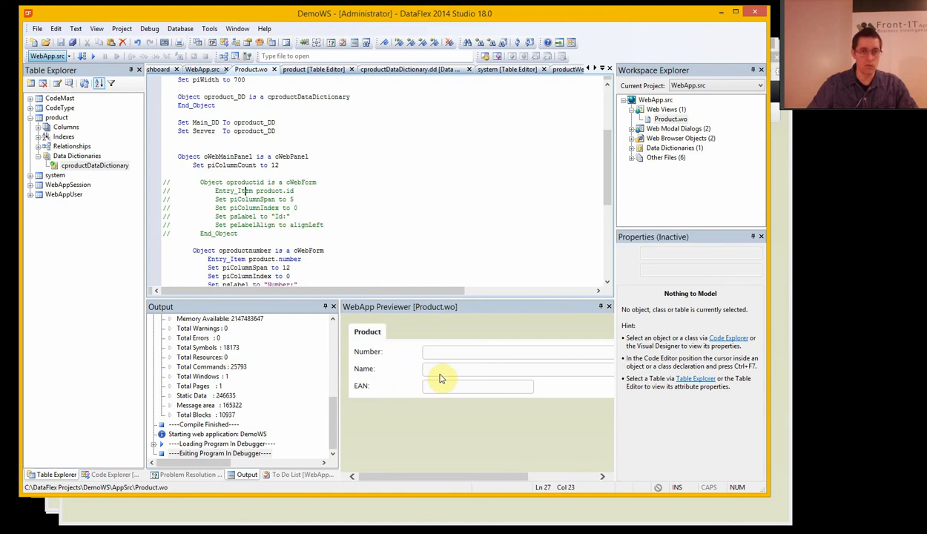
pyautogui.moveTo(784, 319)
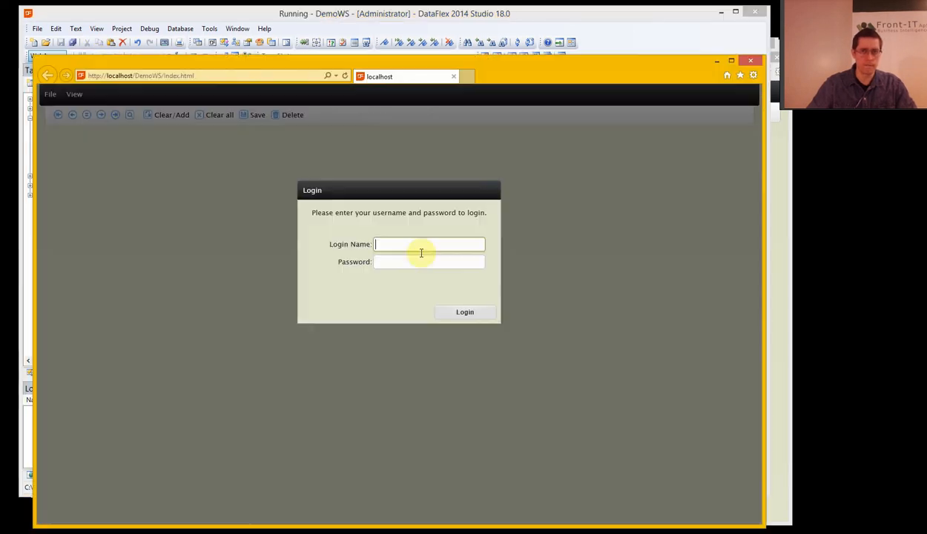
# Log in as Guest and go to the Product view.
pyautogui.write('Guest')
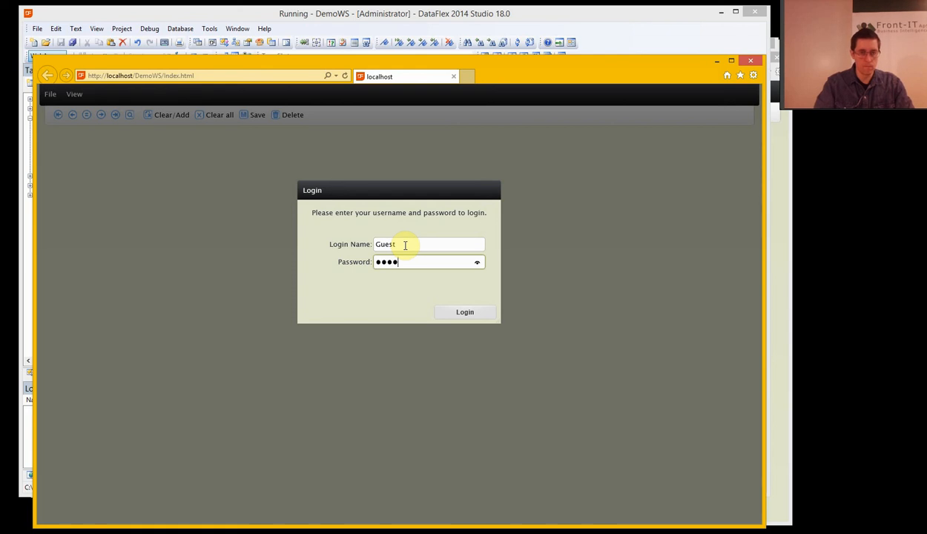
pyautogui.click(464, 312)
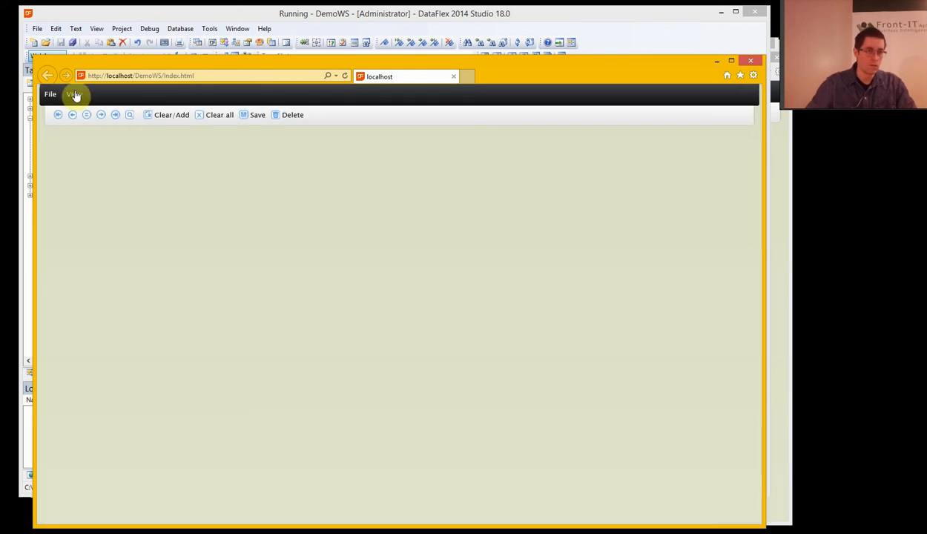
pyautogui.click(74, 93)
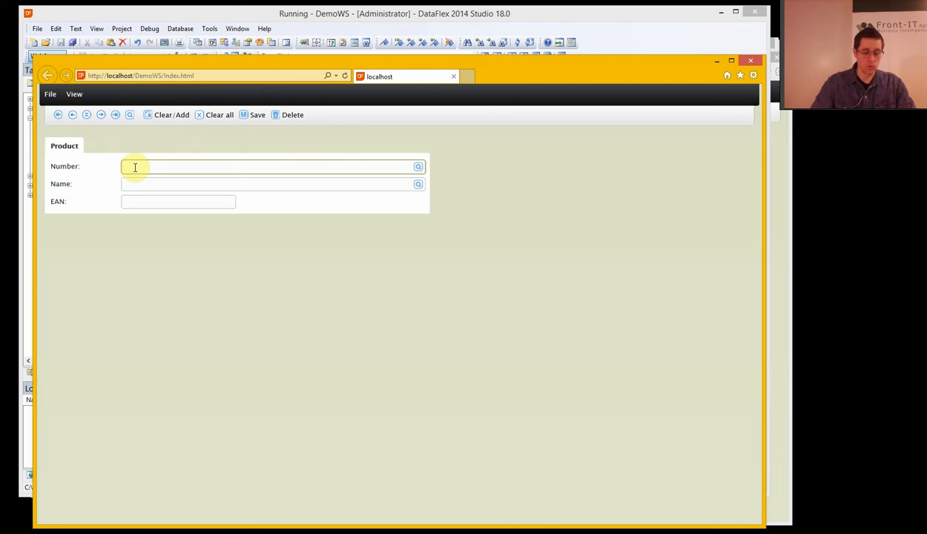
# Enter Number 9874 and Name Prod 4, then save the new product and confirm.
pyautogui.write('Prod 4')
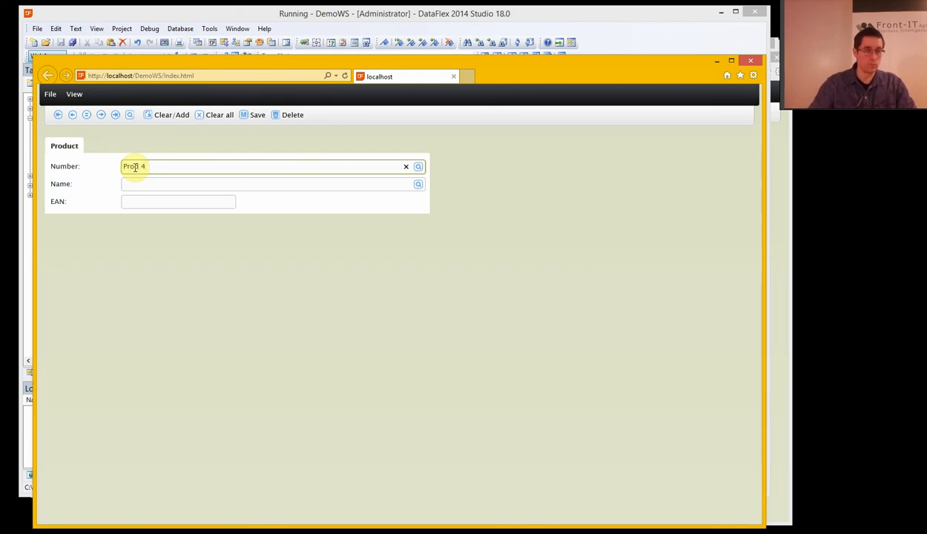
pyautogui.click(407, 166)
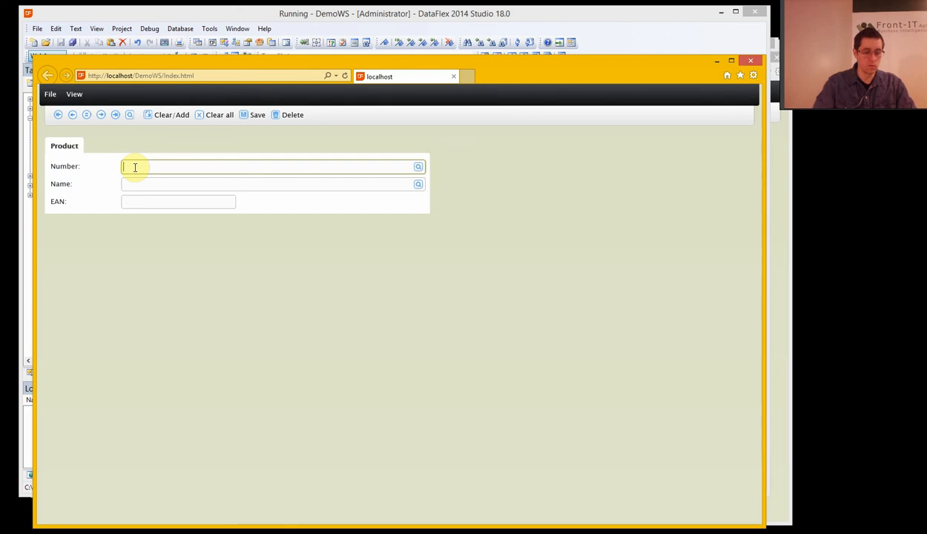
pyautogui.write('9874')
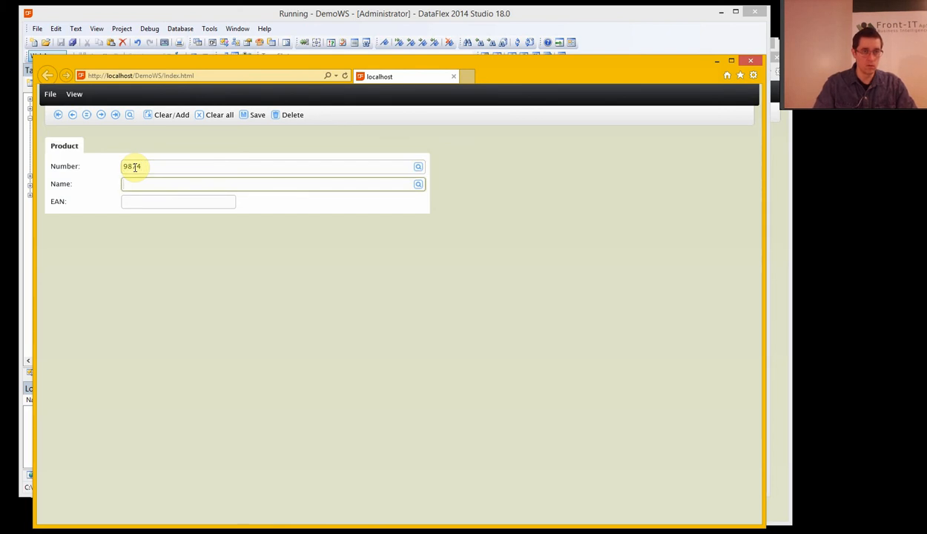
pyautogui.click(257, 114)
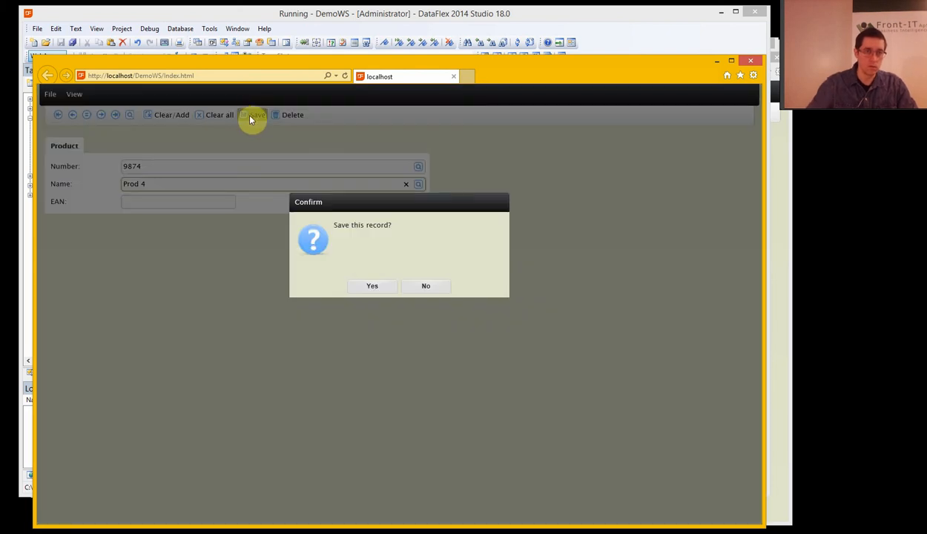
pyautogui.click(371, 285)
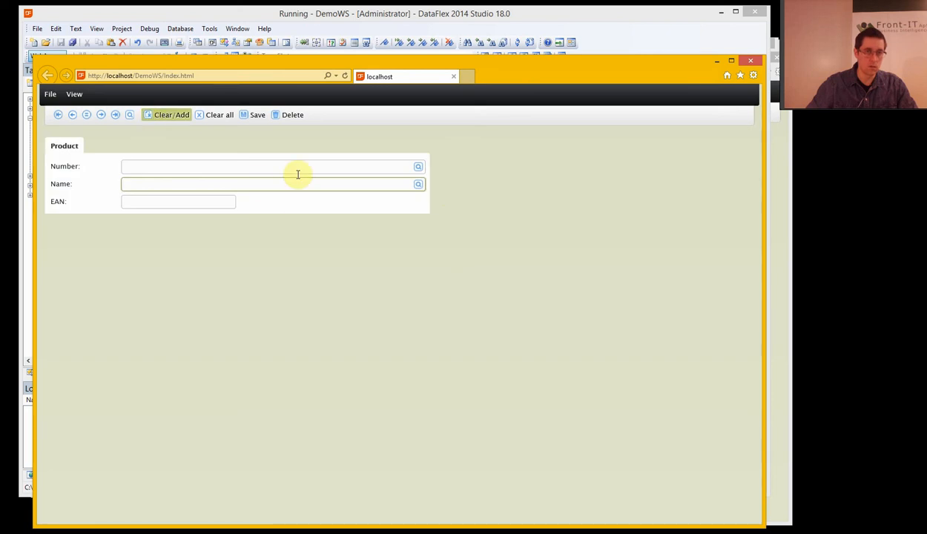
# Reload product 9874 Prod 4 by choosing it from the Number lookup list.
pyautogui.click(419, 166)
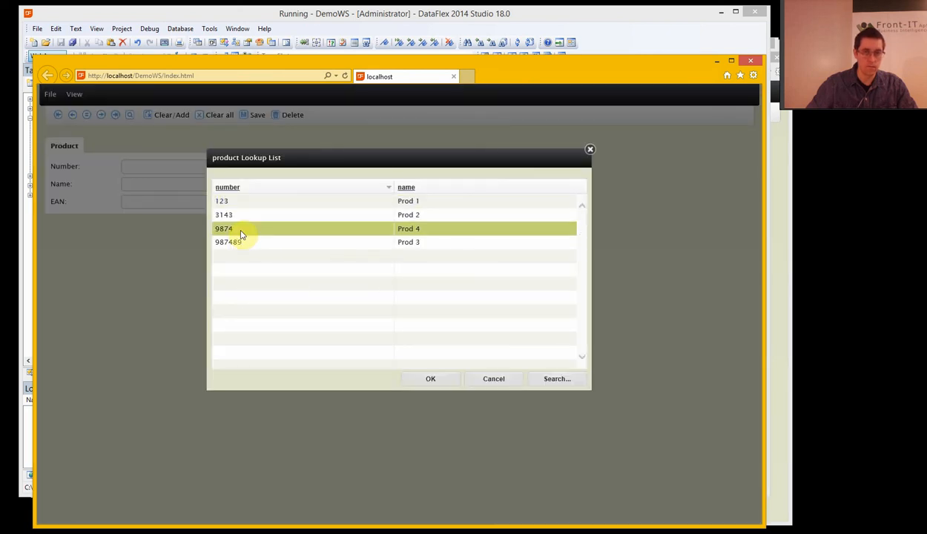
pyautogui.click(430, 378)
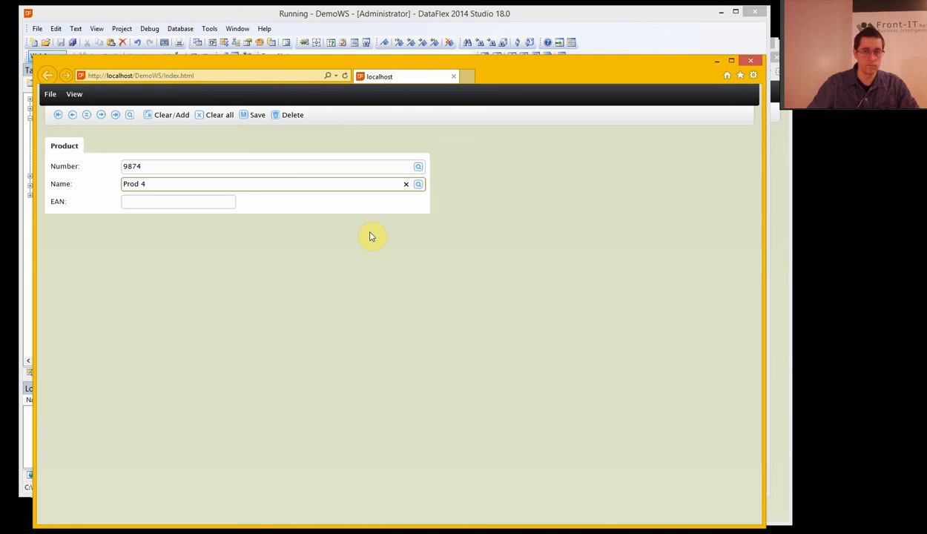
pyautogui.moveTo(371, 229)
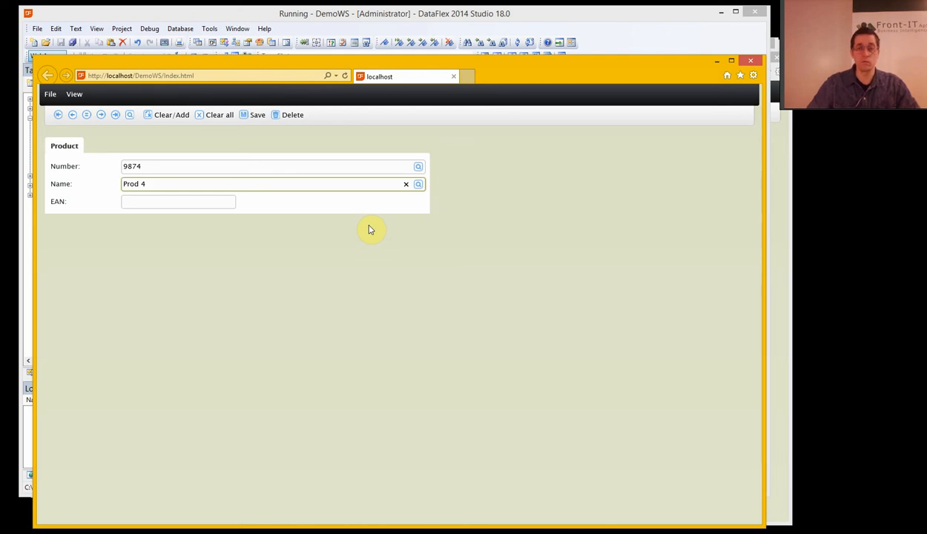
pyautogui.moveTo(362, 239)
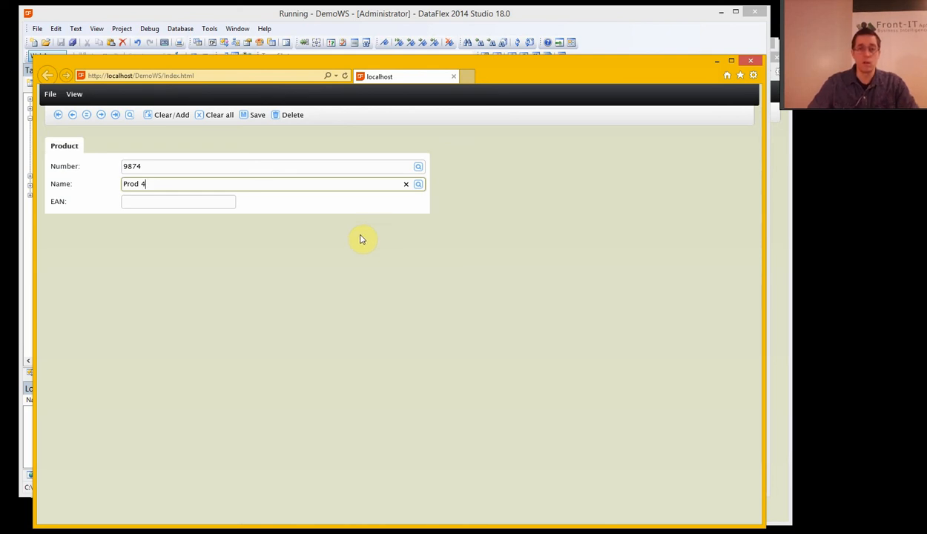
pyautogui.moveTo(454, 142)
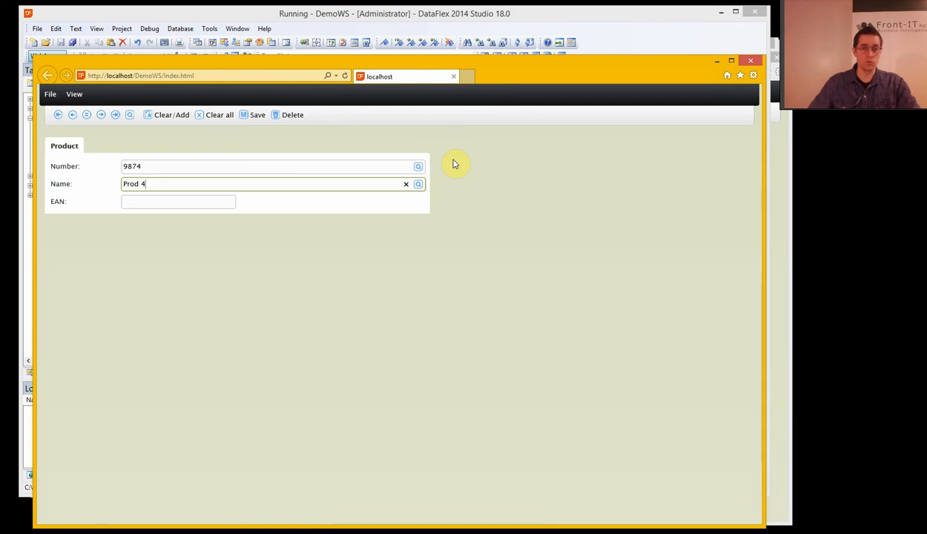
pyautogui.moveTo(453, 172)
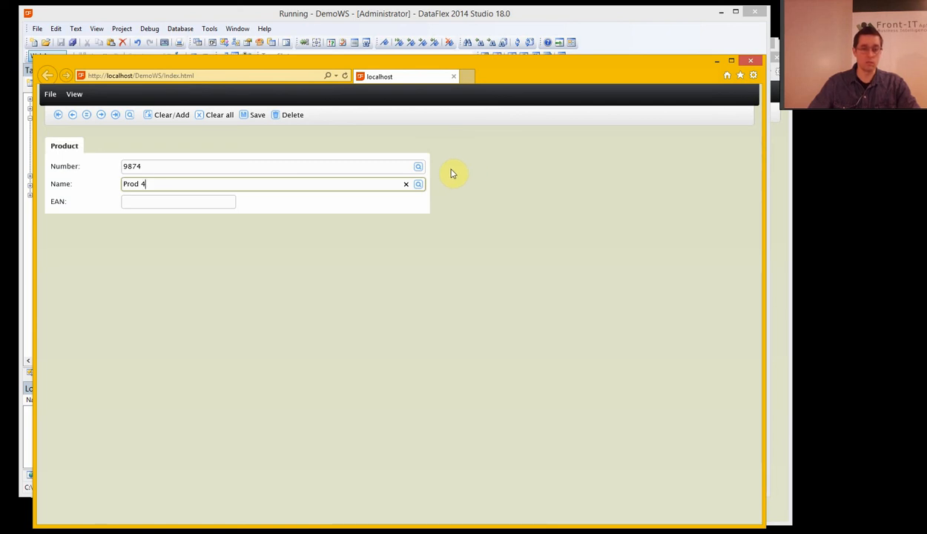
pyautogui.moveTo(261, 223)
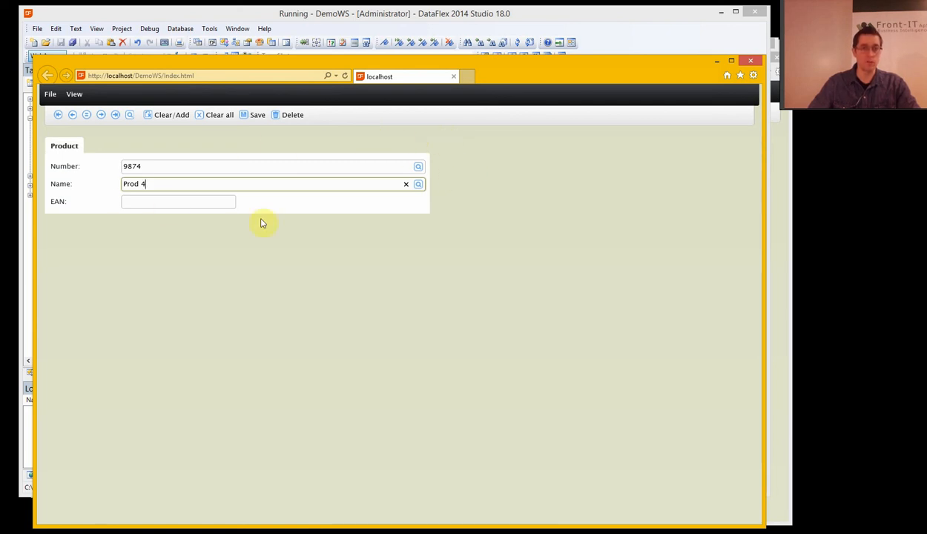
pyautogui.moveTo(209, 29)
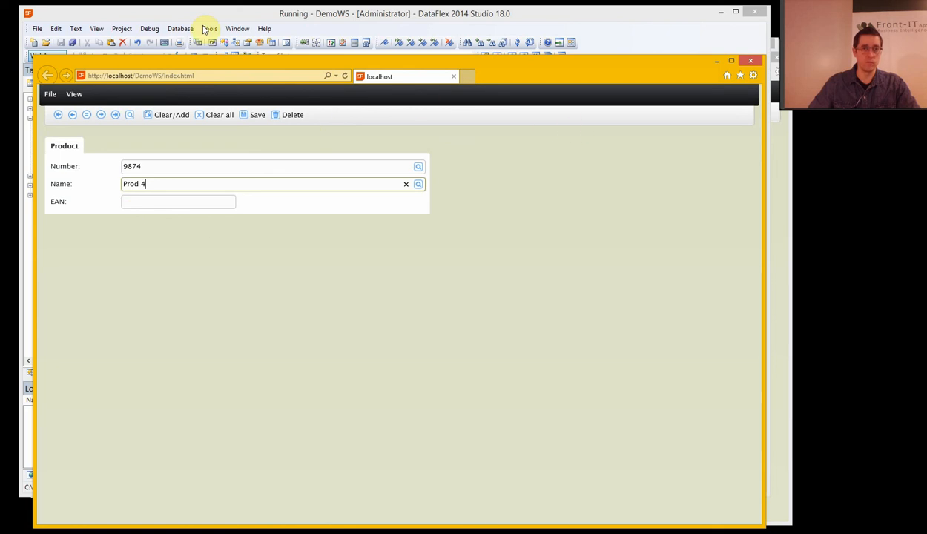